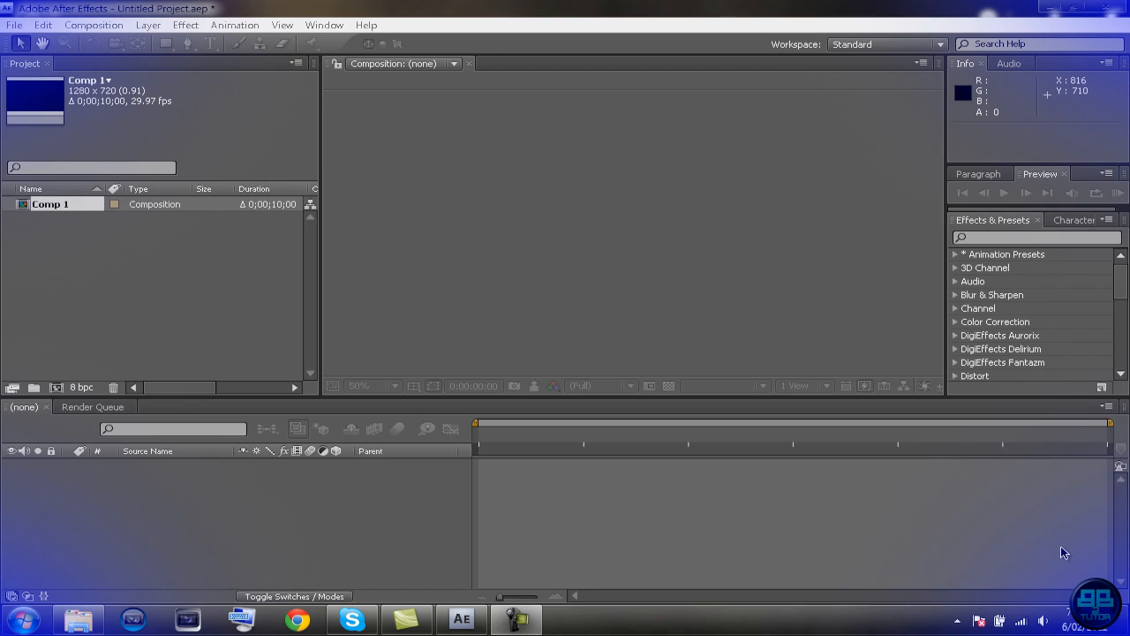
{"action": "mouse_move", "coordinate": [900, 339]}
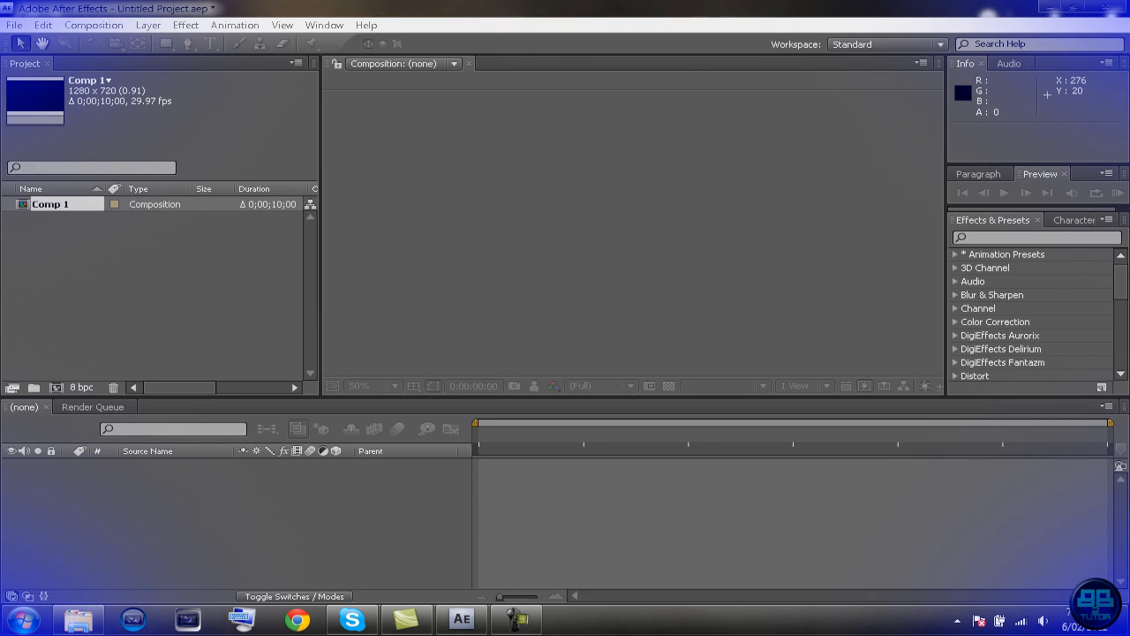
{"action": "mouse_move", "coordinate": [254, 404]}
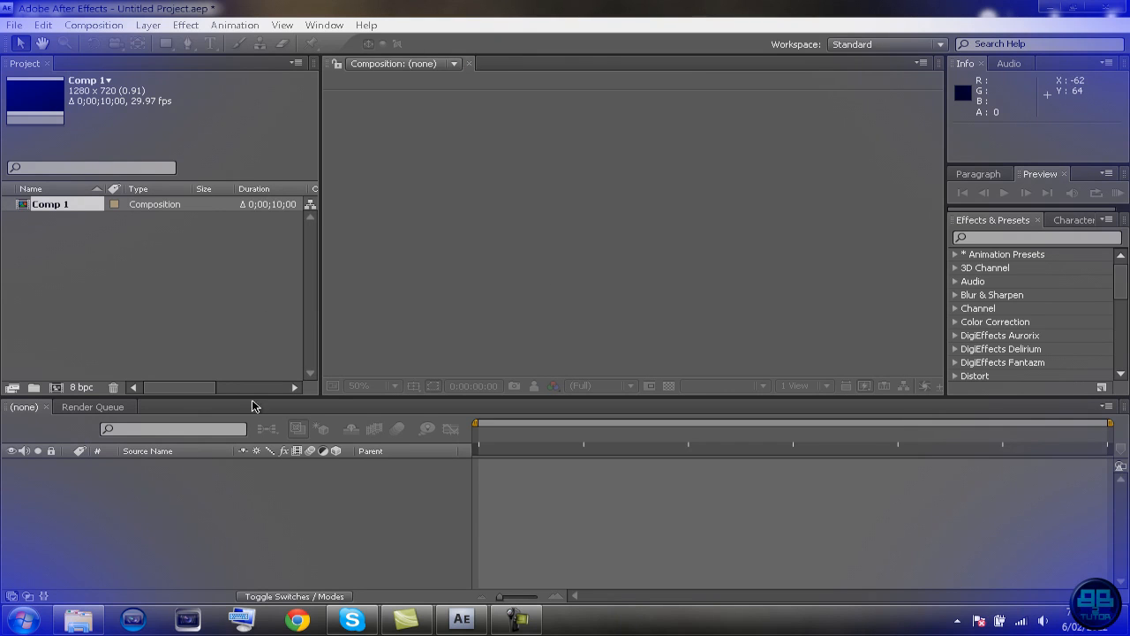
Step: Create a new 1280×720 composition named Comp 2 with default settings
{"action": "left_click", "coordinate": [91, 25]}
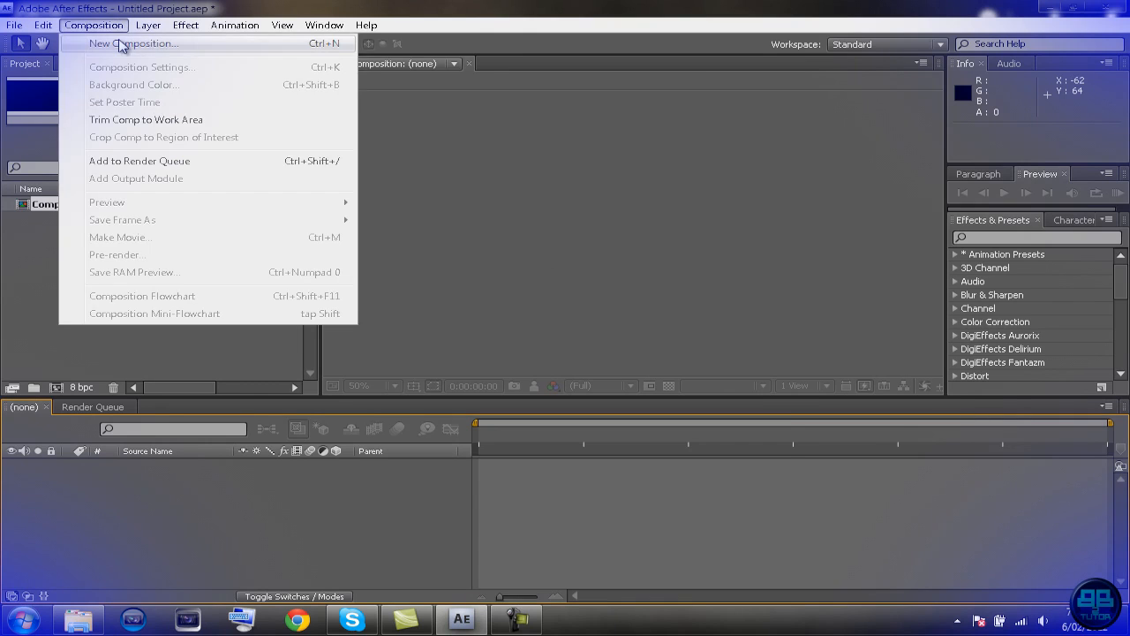
{"action": "left_click", "coordinate": [135, 42]}
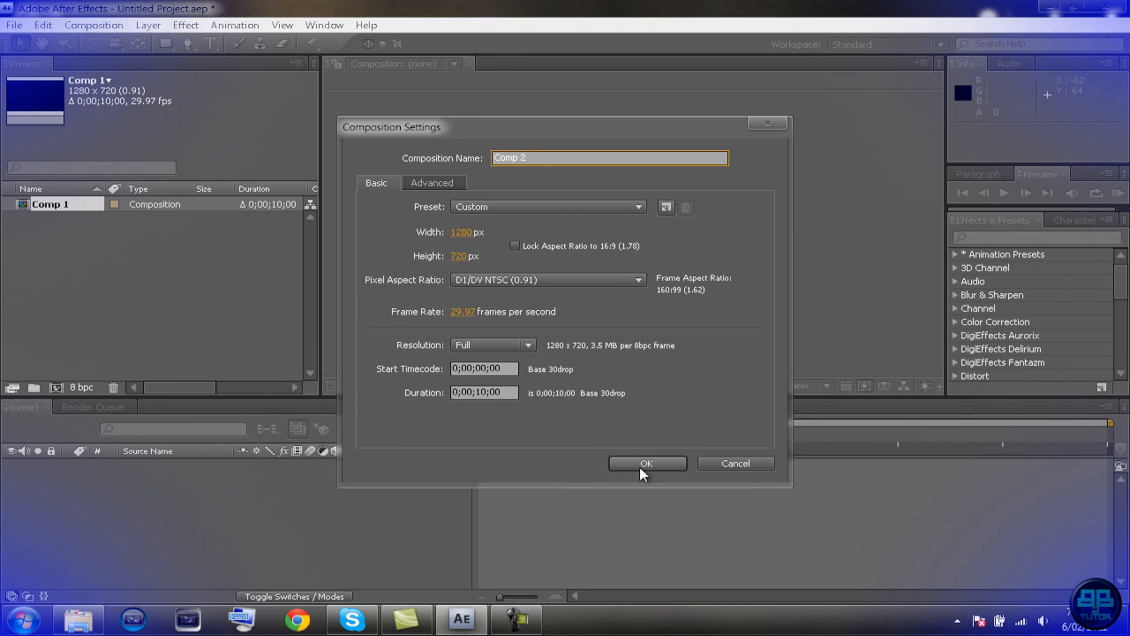
{"action": "left_click", "coordinate": [646, 462]}
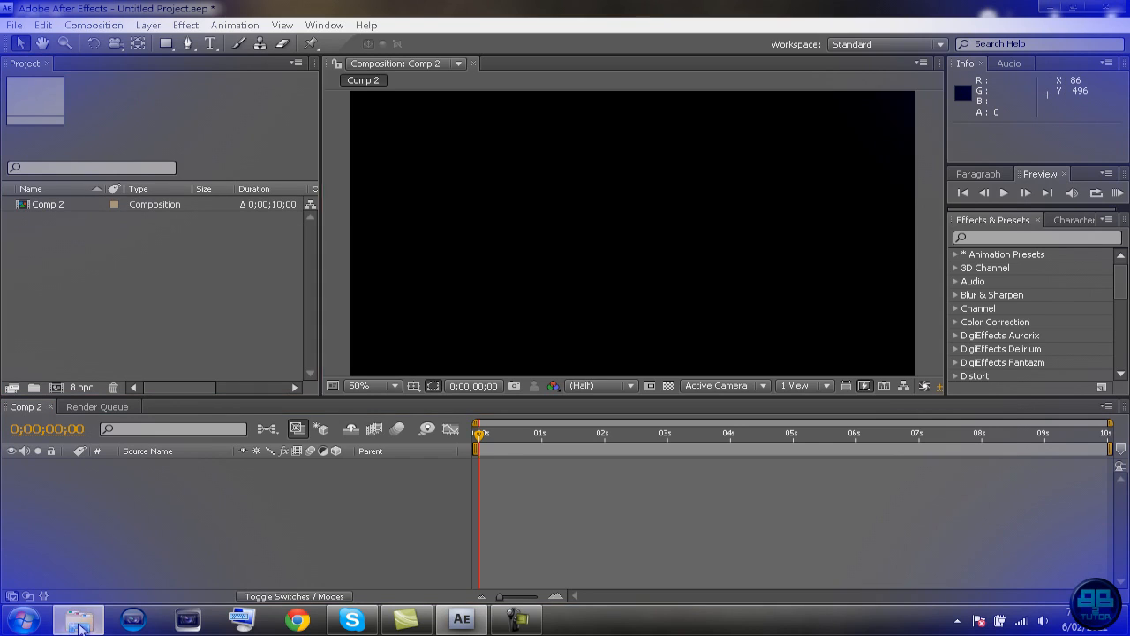
Step: Import the Crush - Pendulum MP3 from My Music into Comp 2 as a layer
{"action": "left_click", "coordinate": [78, 618]}
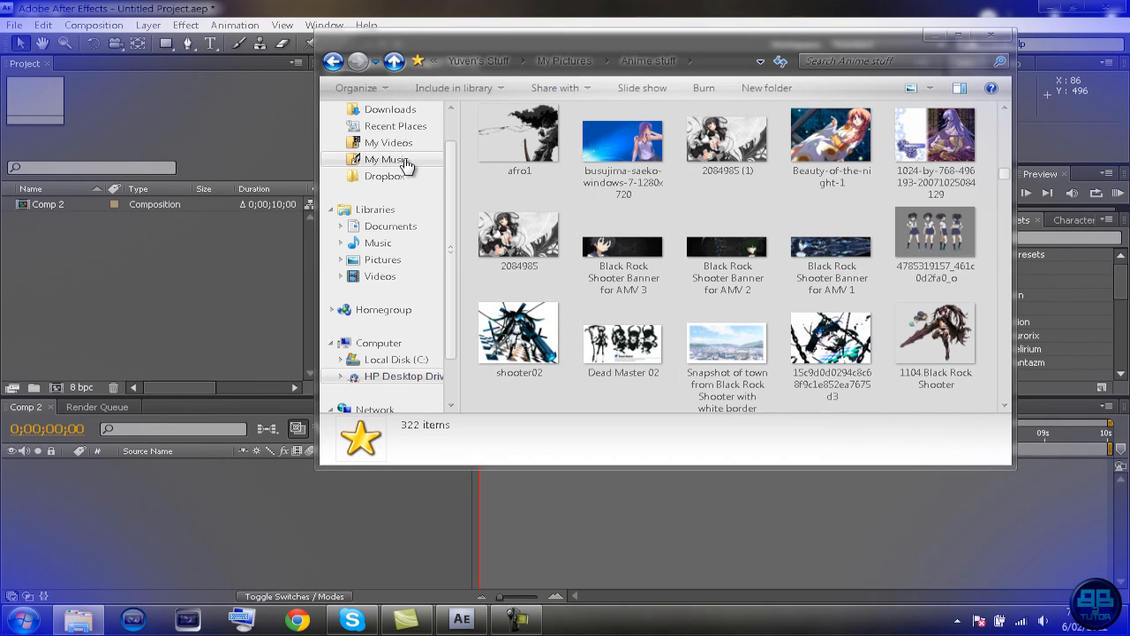
{"action": "left_click", "coordinate": [387, 159]}
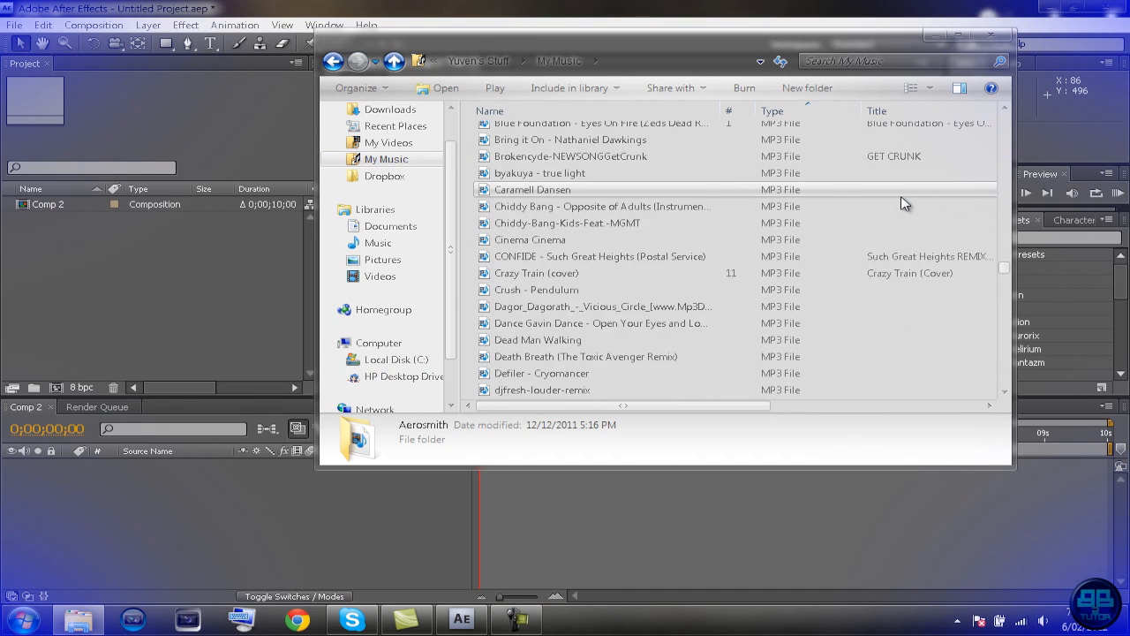
{"action": "scroll", "scroll_direction": "down", "scroll_amount": 3}
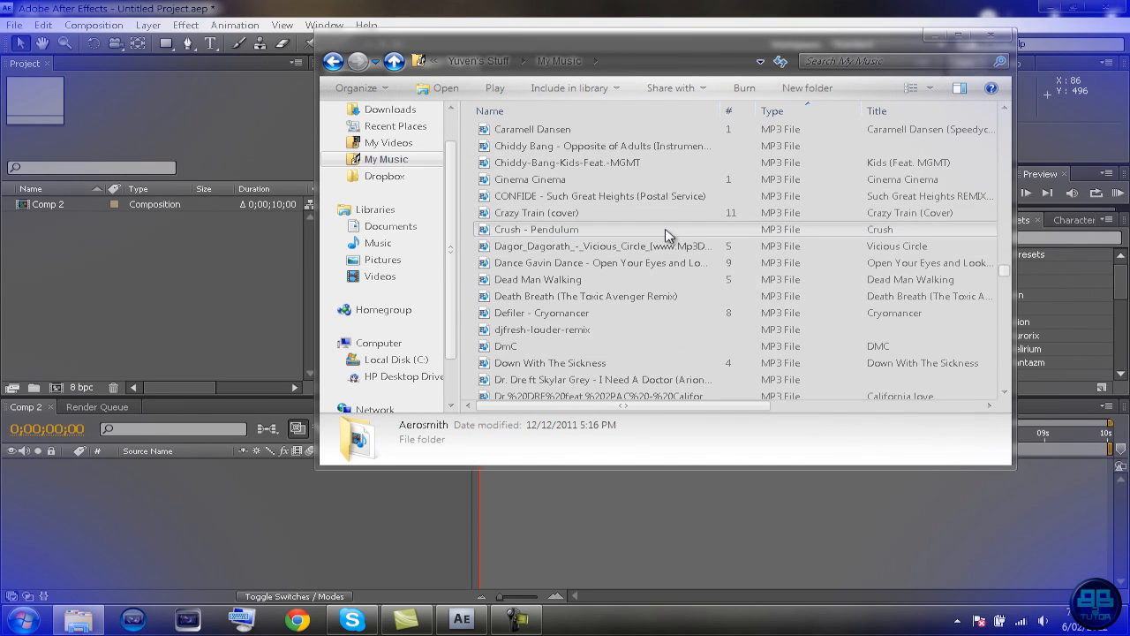
{"action": "left_click", "coordinate": [537, 229]}
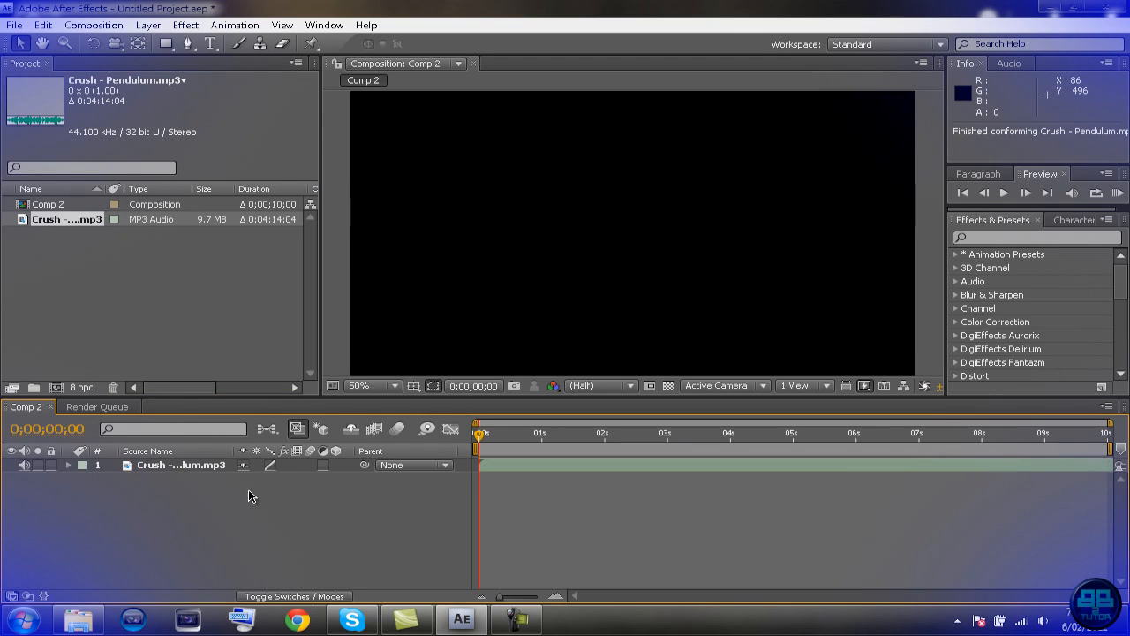
Step: Reveal the Crush layer's audio waveform and preview the track from about 2 seconds
{"action": "left_click", "coordinate": [67, 466]}
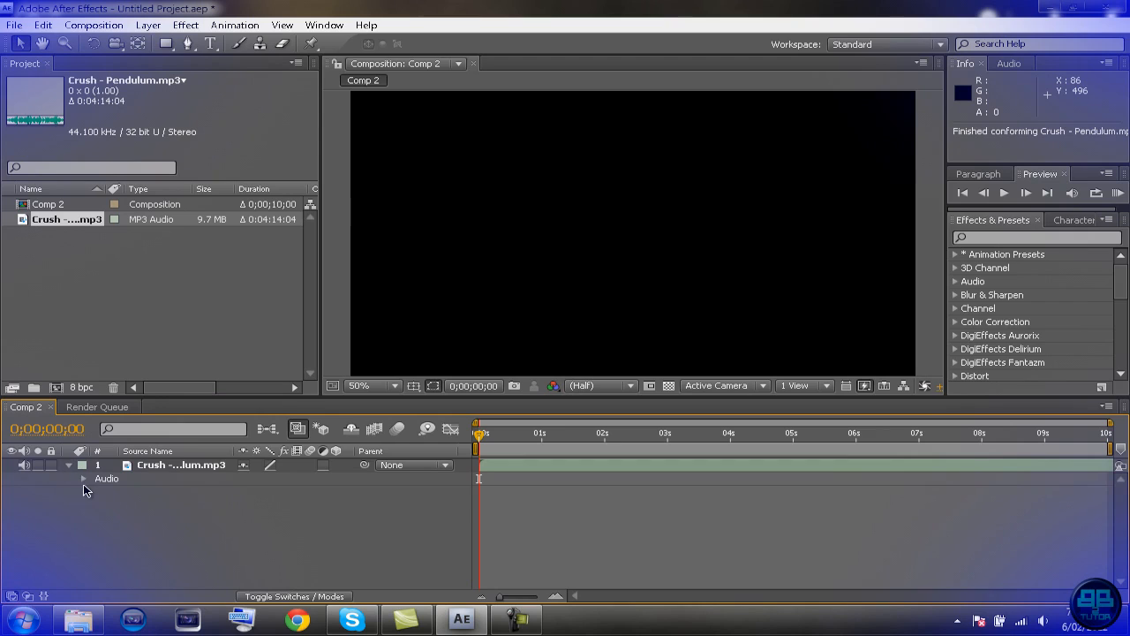
{"action": "left_click", "coordinate": [84, 478]}
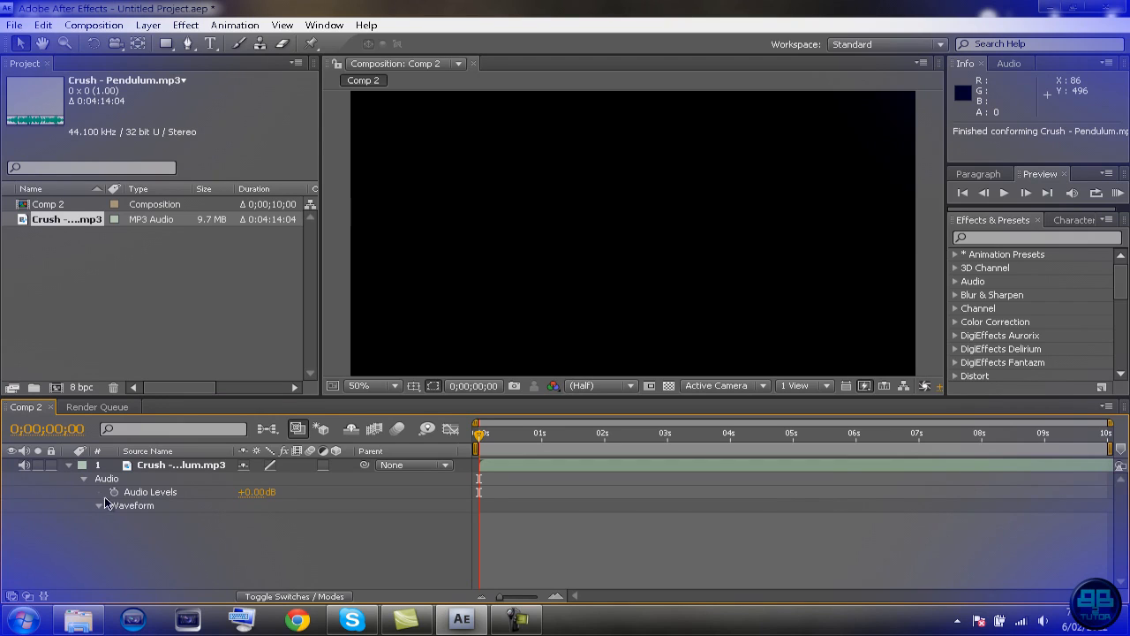
{"action": "left_click", "coordinate": [99, 505]}
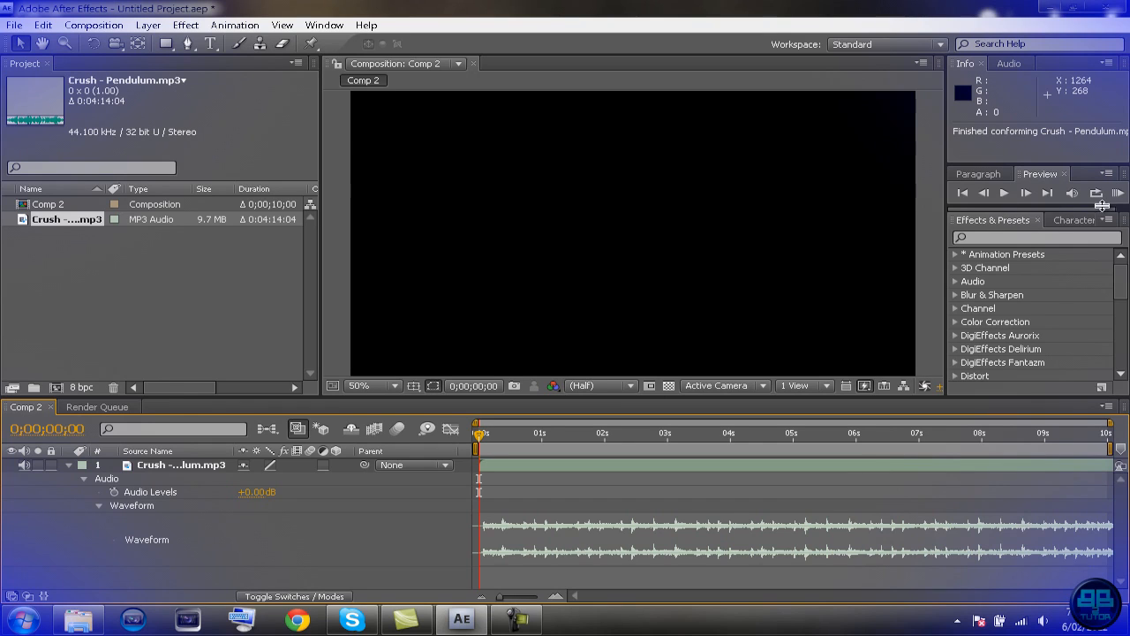
{"action": "mouse_move", "coordinate": [1024, 192]}
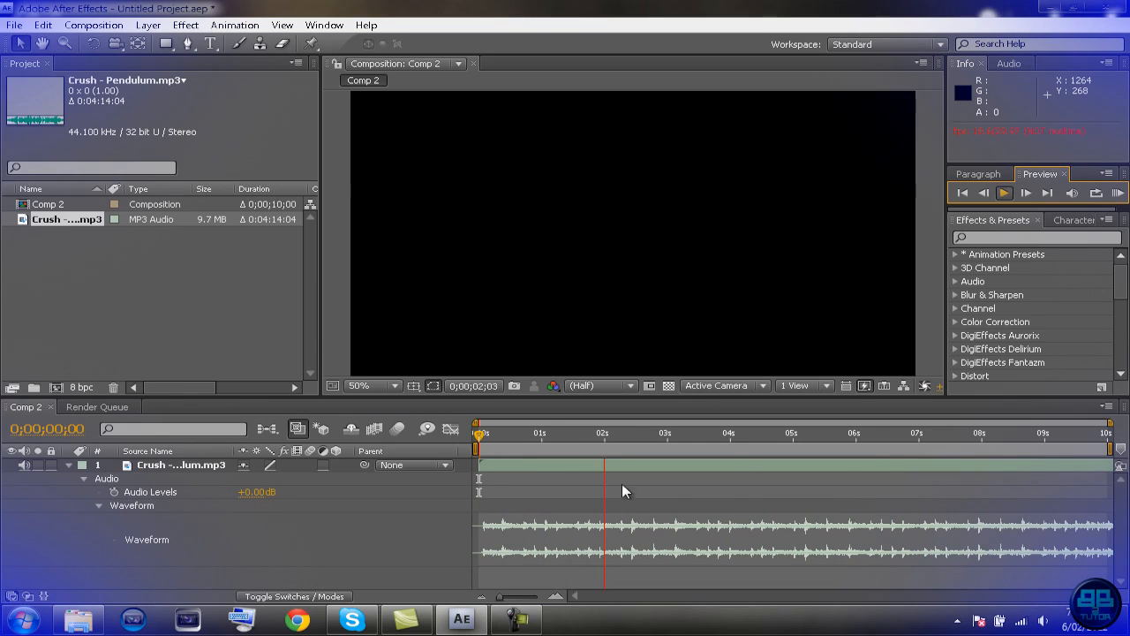
{"action": "left_click", "coordinate": [615, 433]}
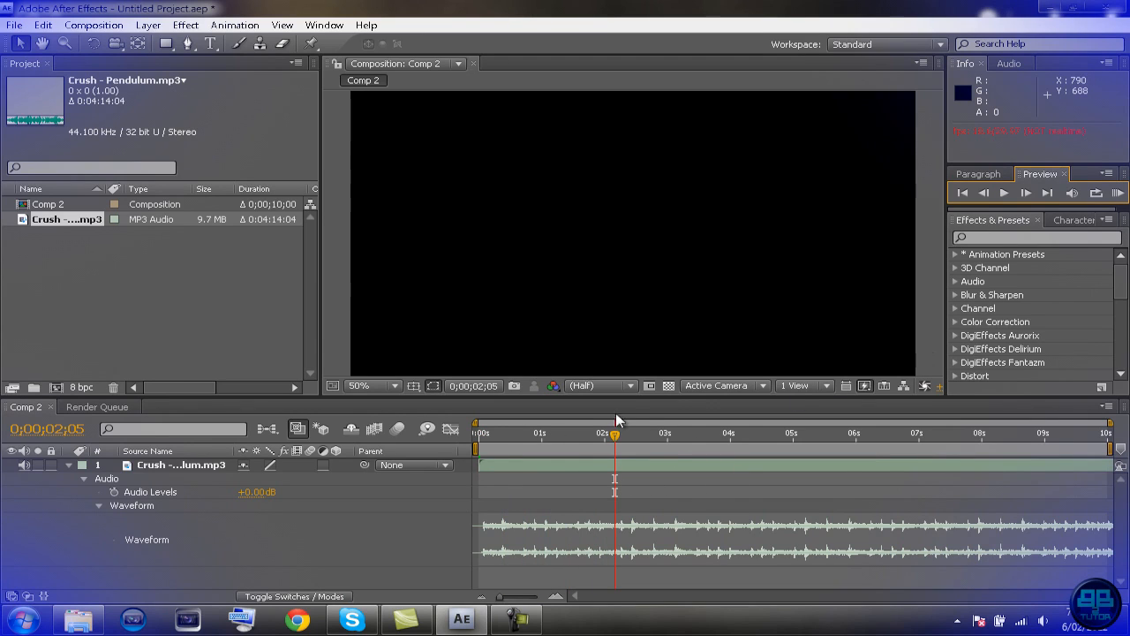
{"action": "mouse_move", "coordinate": [1120, 192]}
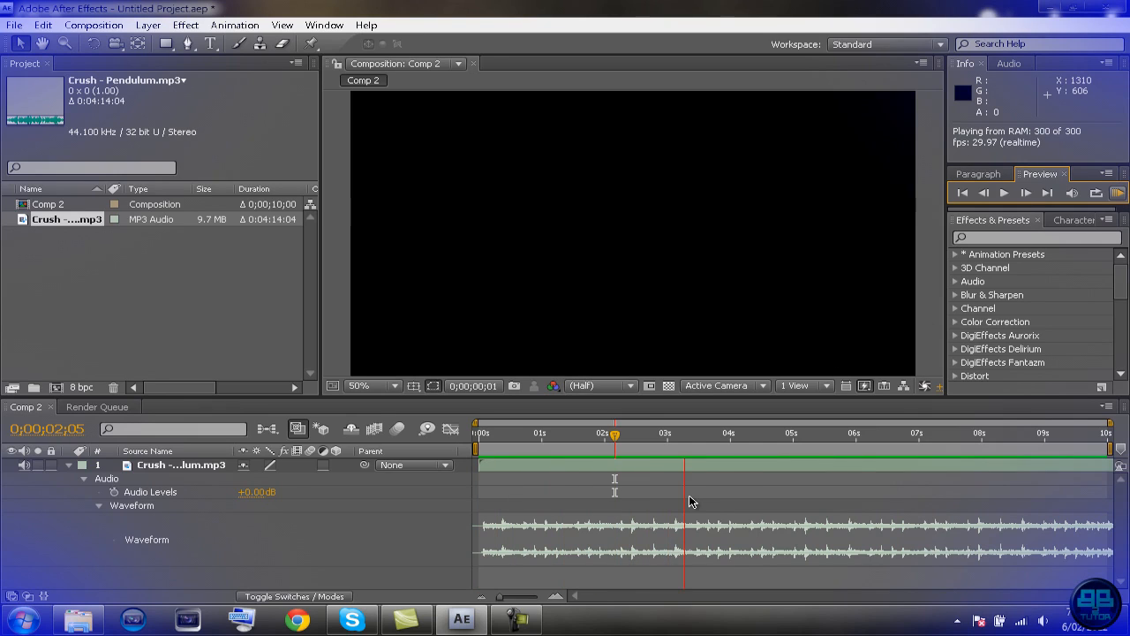
{"action": "left_click", "coordinate": [733, 530]}
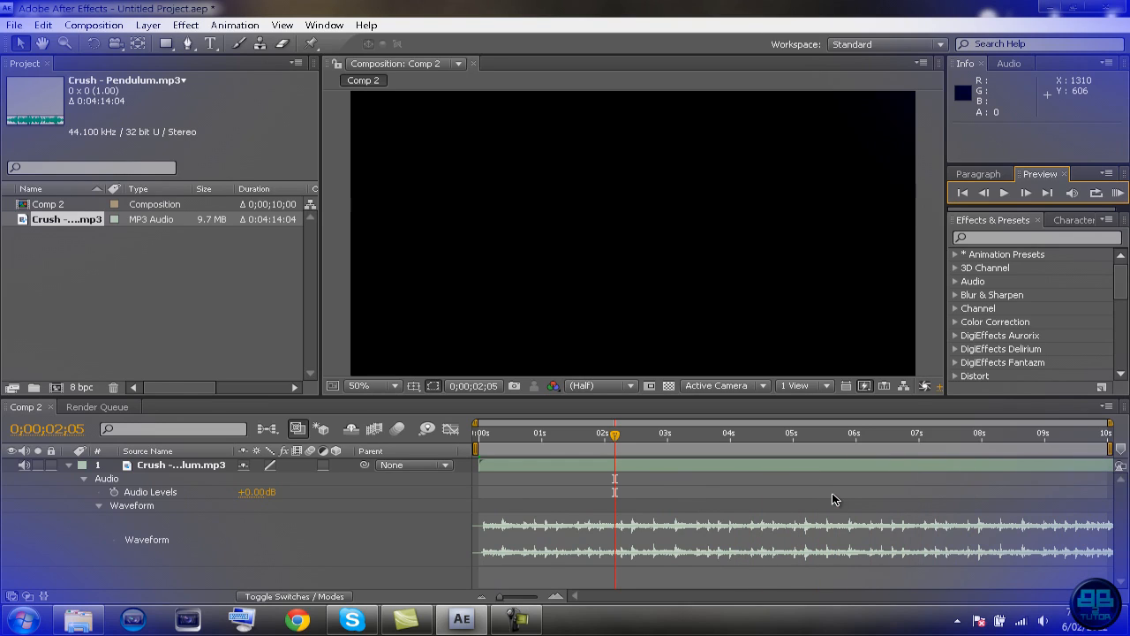
{"action": "mouse_move", "coordinate": [851, 492]}
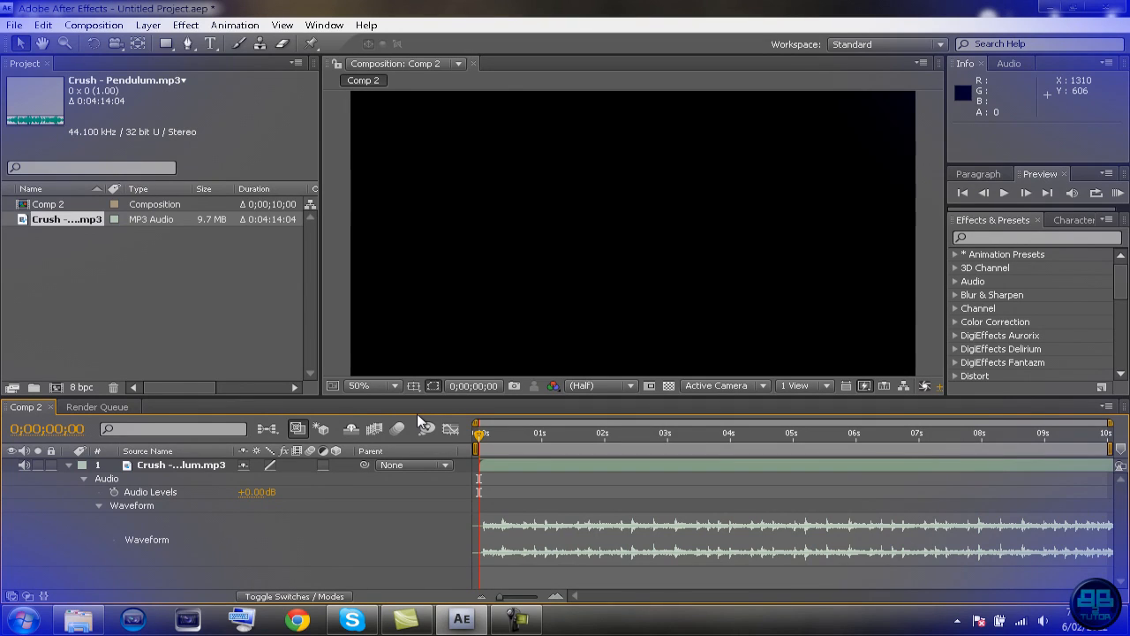
{"action": "mouse_move", "coordinate": [1123, 455]}
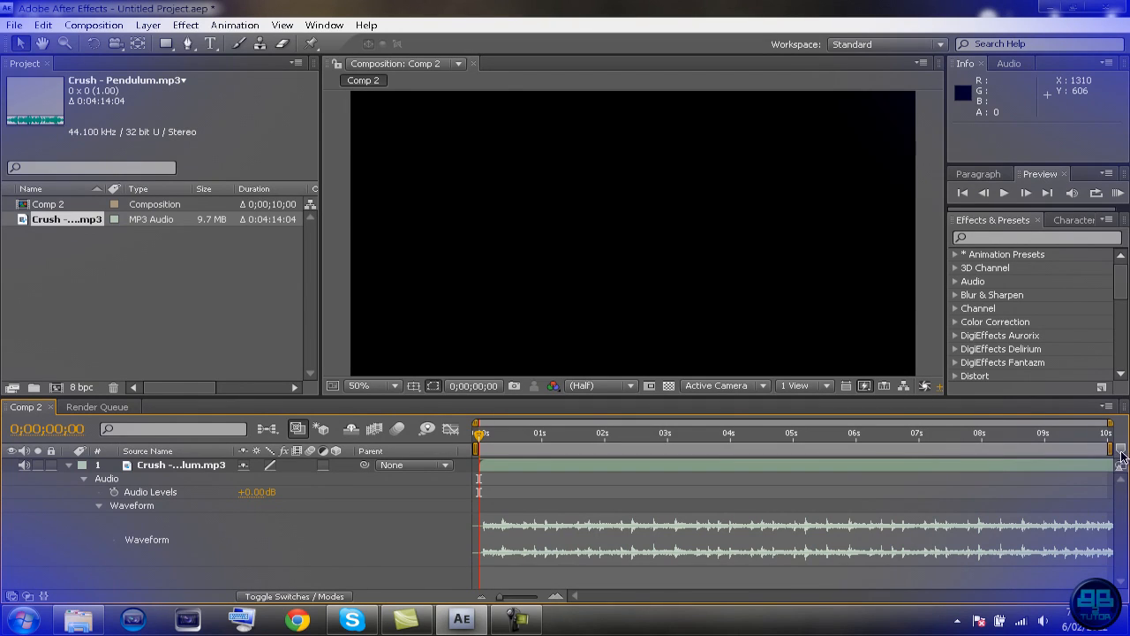
{"action": "mouse_move", "coordinate": [1121, 452]}
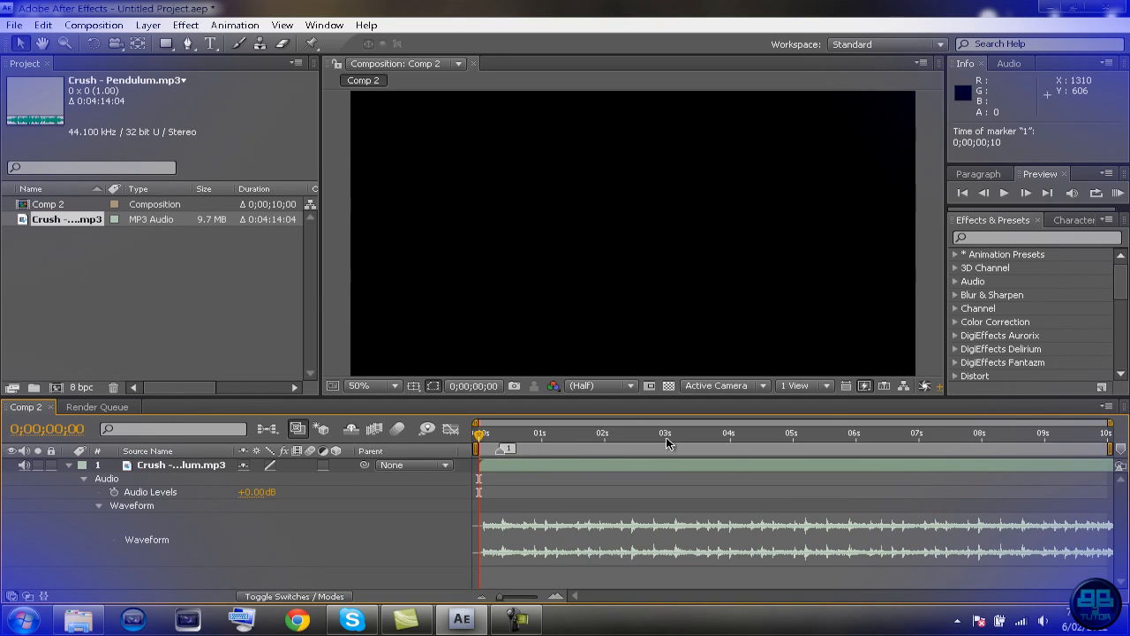
{"action": "mouse_move", "coordinate": [526, 466]}
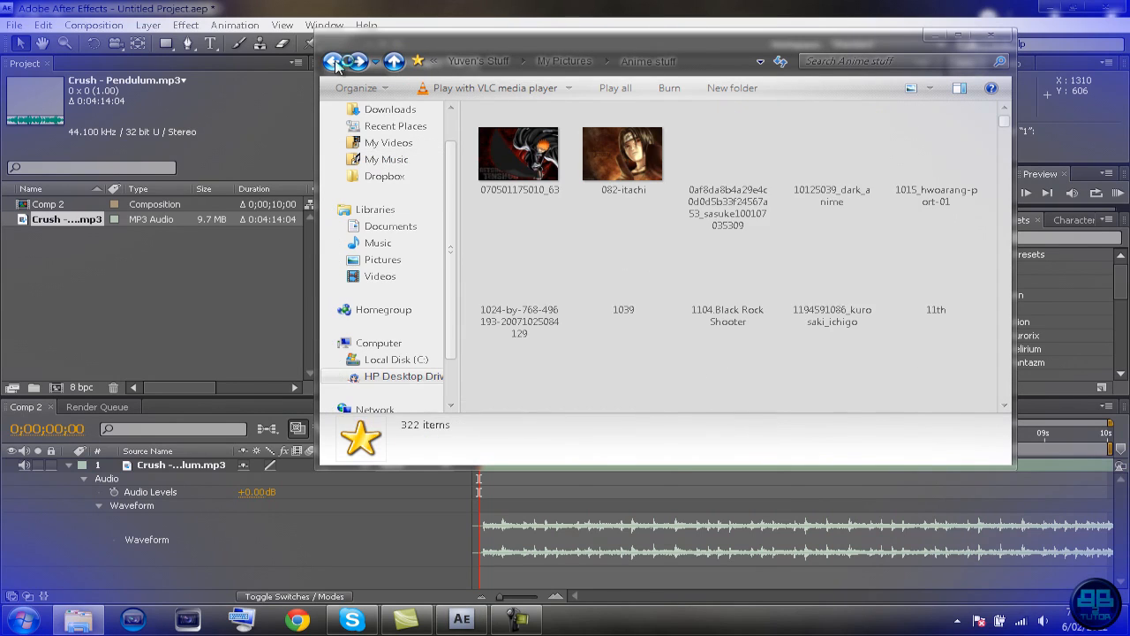
Step: Delete the Crush audio and import busujima-saeko-windows-7-1280x720.jpg into Comp 2
{"action": "left_click", "coordinate": [334, 60]}
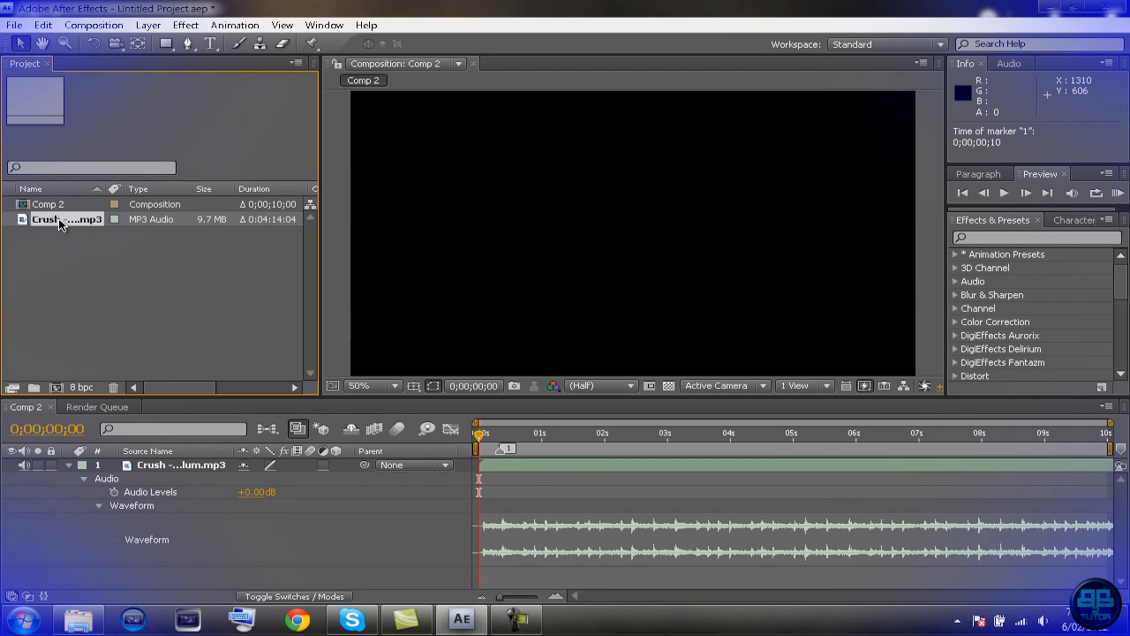
{"action": "key", "text": "Delete"}
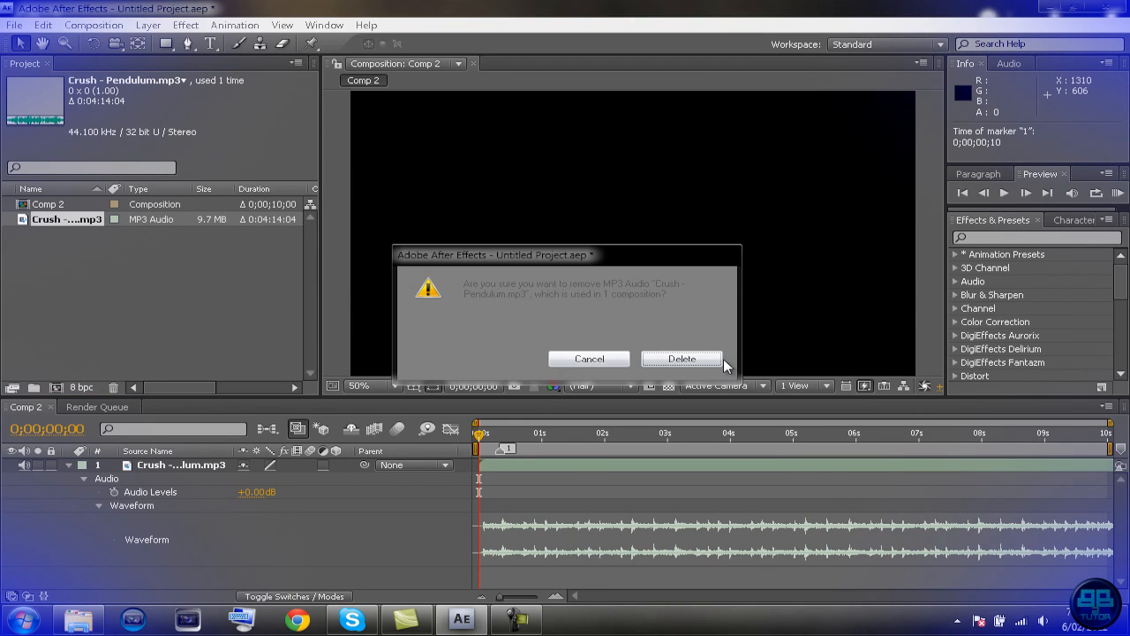
{"action": "left_click", "coordinate": [681, 358]}
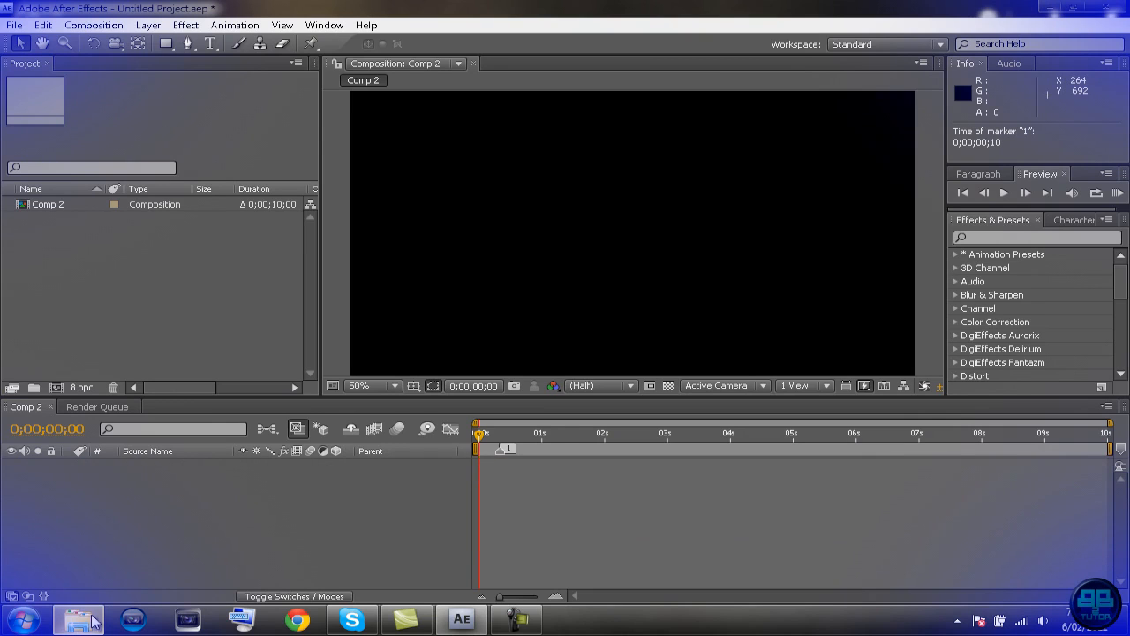
{"action": "mouse_move", "coordinate": [131, 616]}
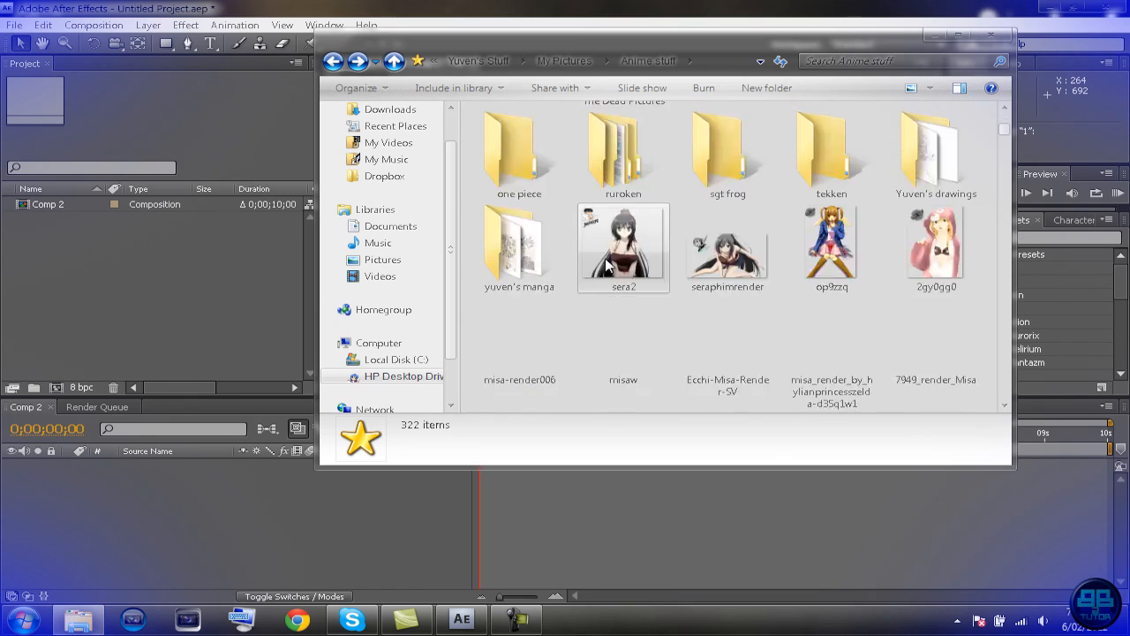
{"action": "scroll", "scroll_direction": "down", "scroll_amount": 3}
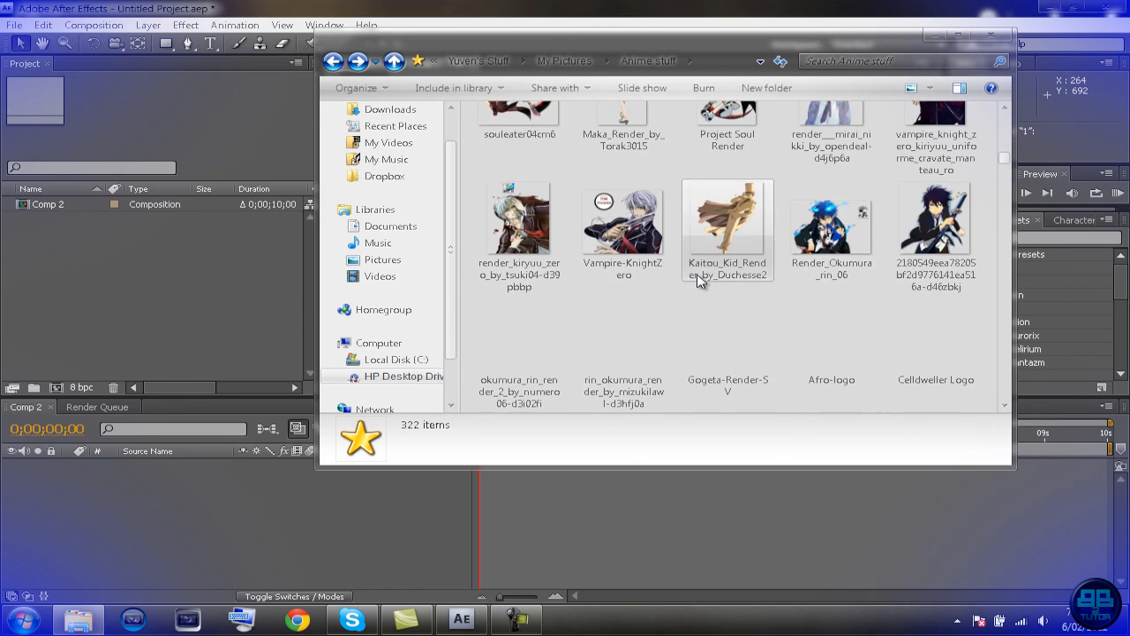
{"action": "scroll", "scroll_direction": "down", "scroll_amount": 3}
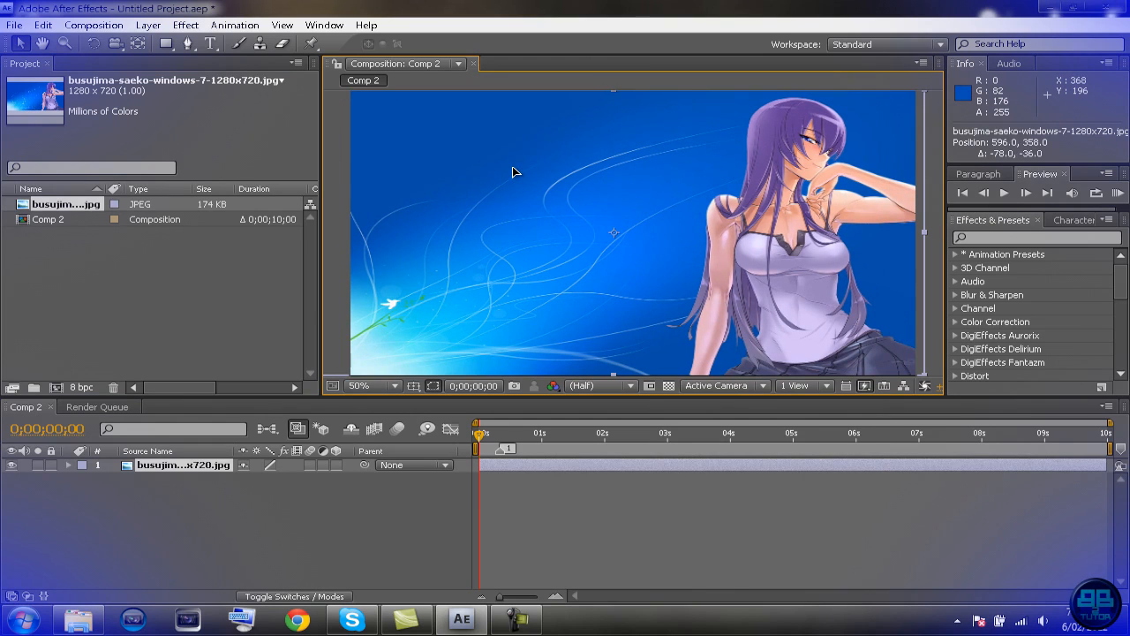
Step: At 25% zoom, stretch the wallpaper layer to about 107% height to fill the frame
{"action": "left_click", "coordinate": [361, 385]}
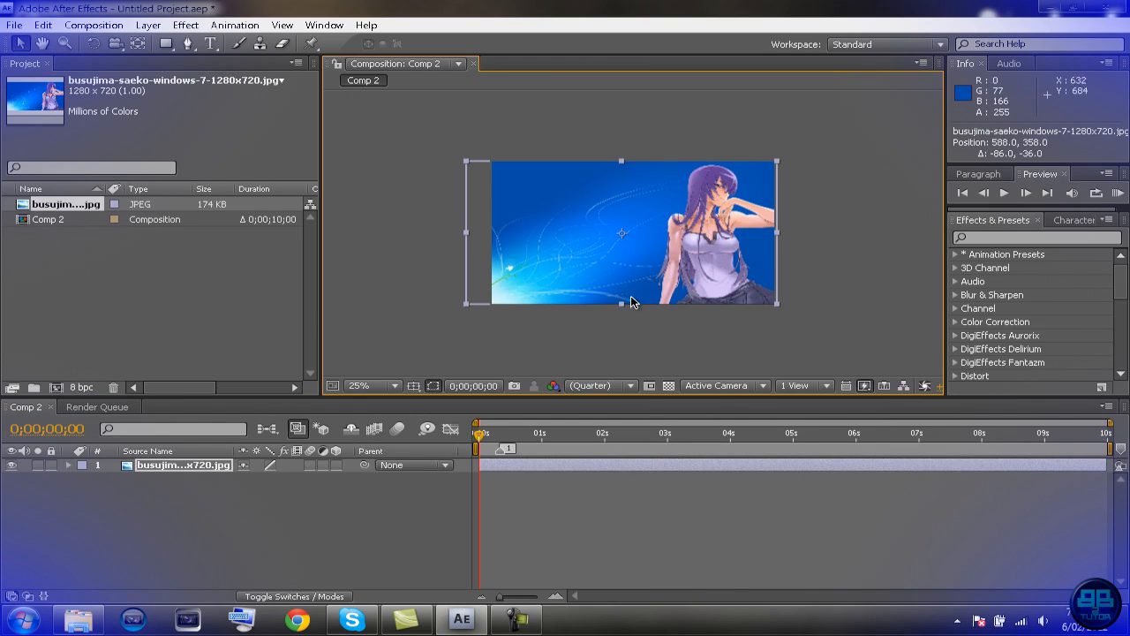
{"action": "left_click_drag", "start_coordinate": [621, 303], "coordinate": [627, 315]}
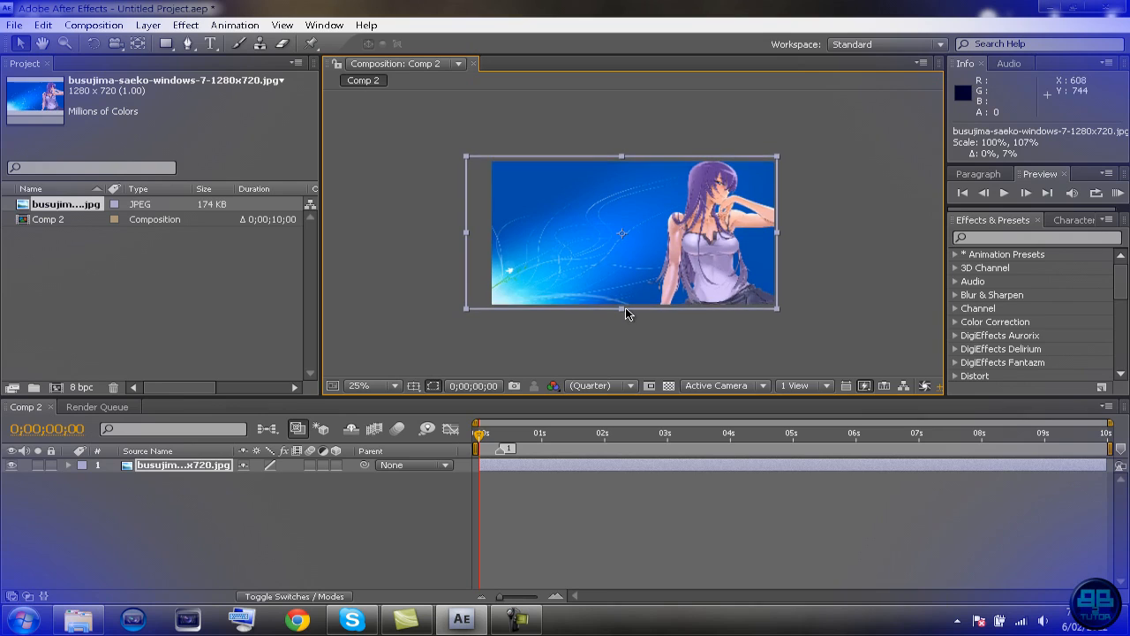
{"action": "left_click_drag", "start_coordinate": [622, 307], "coordinate": [622, 298]}
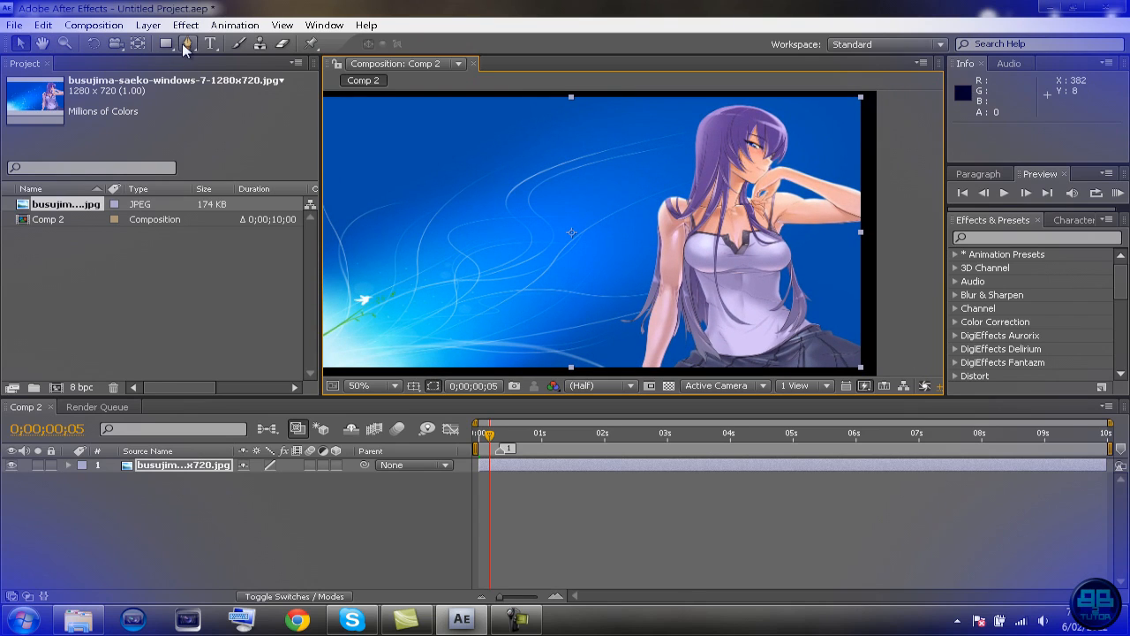
{"action": "mouse_move", "coordinate": [187, 43]}
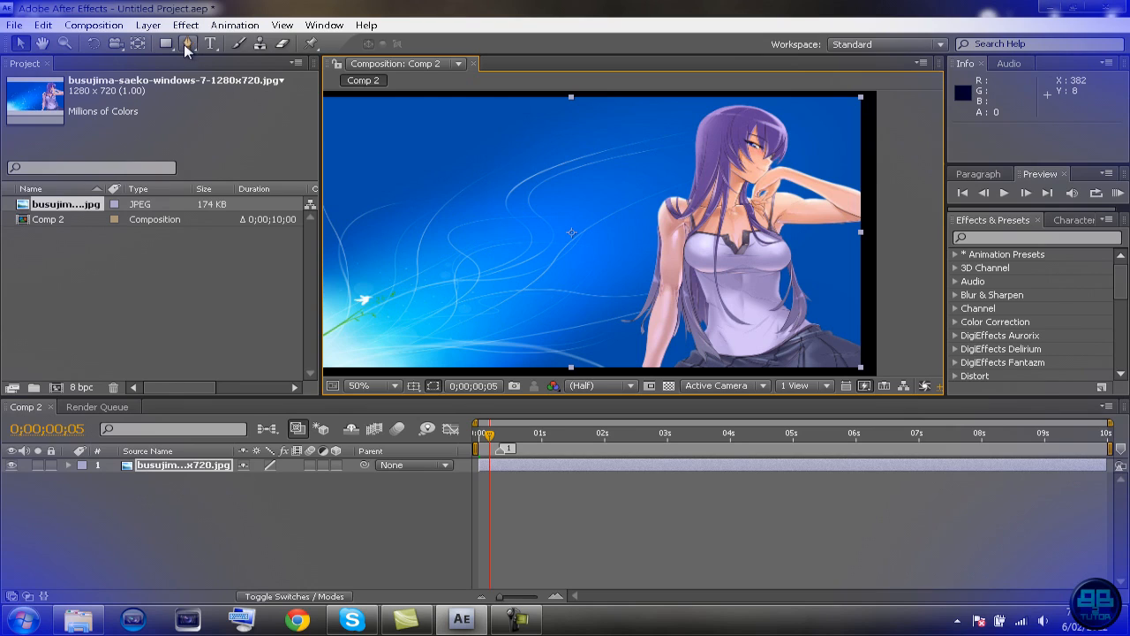
{"action": "mouse_move", "coordinate": [187, 43]}
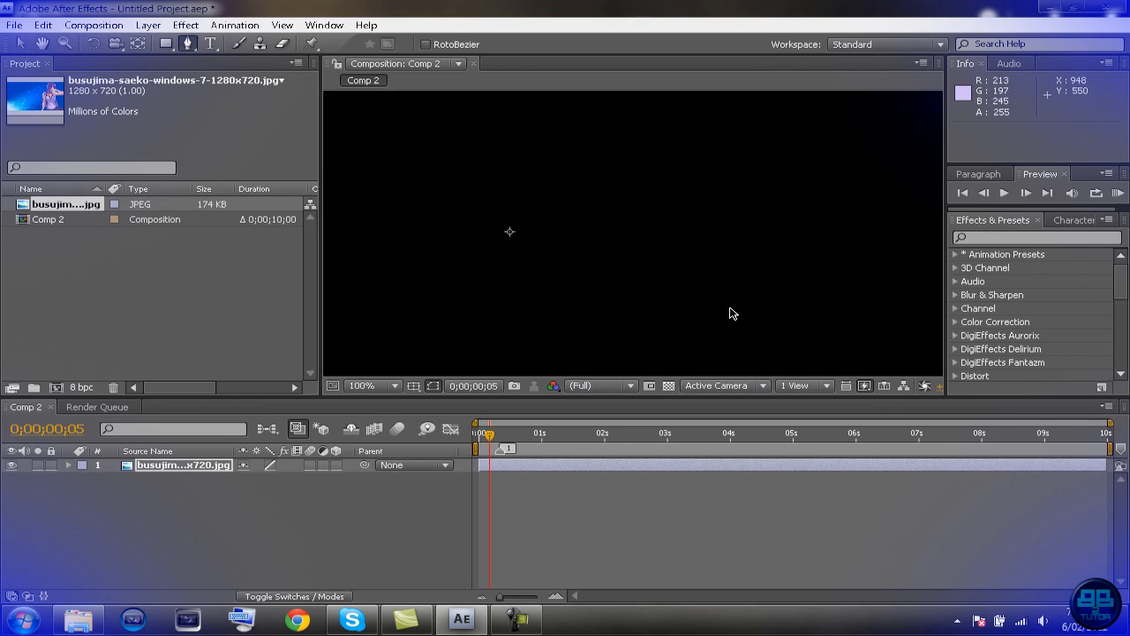
Step: With the Pen tool, draw a closed 23-vertex Mask 1 around the skirt edge
{"action": "left_click", "coordinate": [360, 385]}
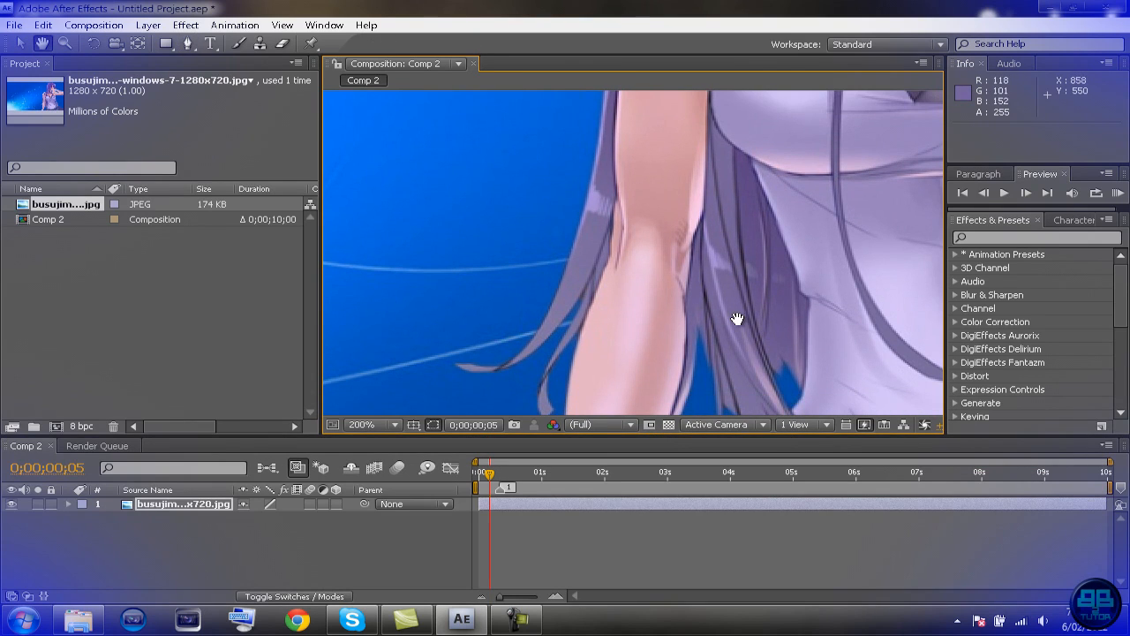
{"action": "left_click", "coordinate": [495, 469]}
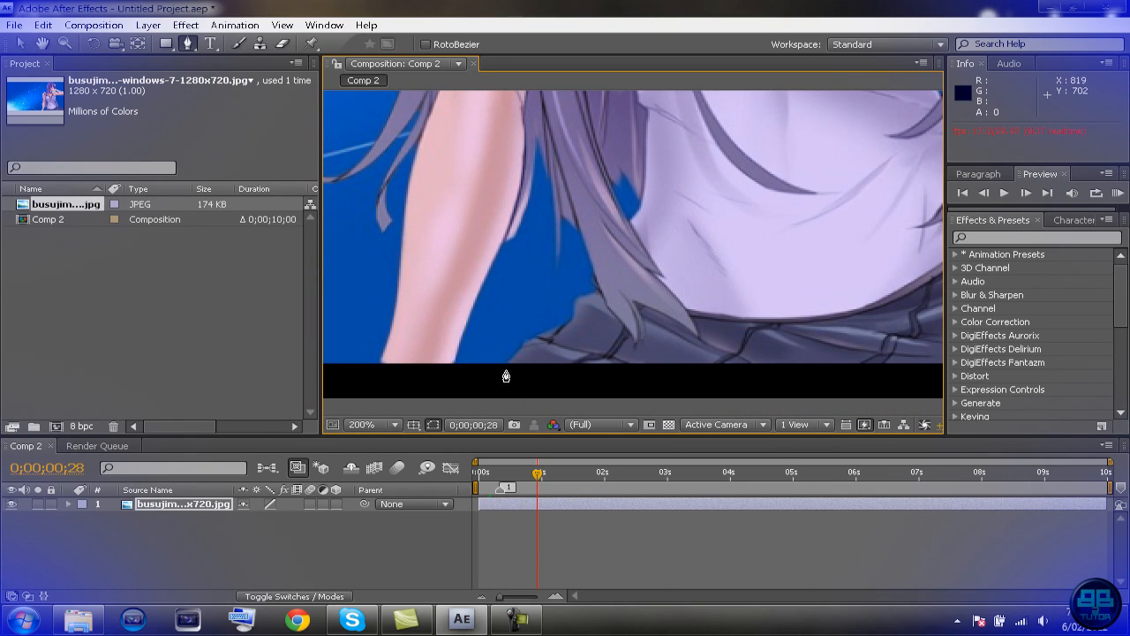
{"action": "left_click", "coordinate": [501, 365]}
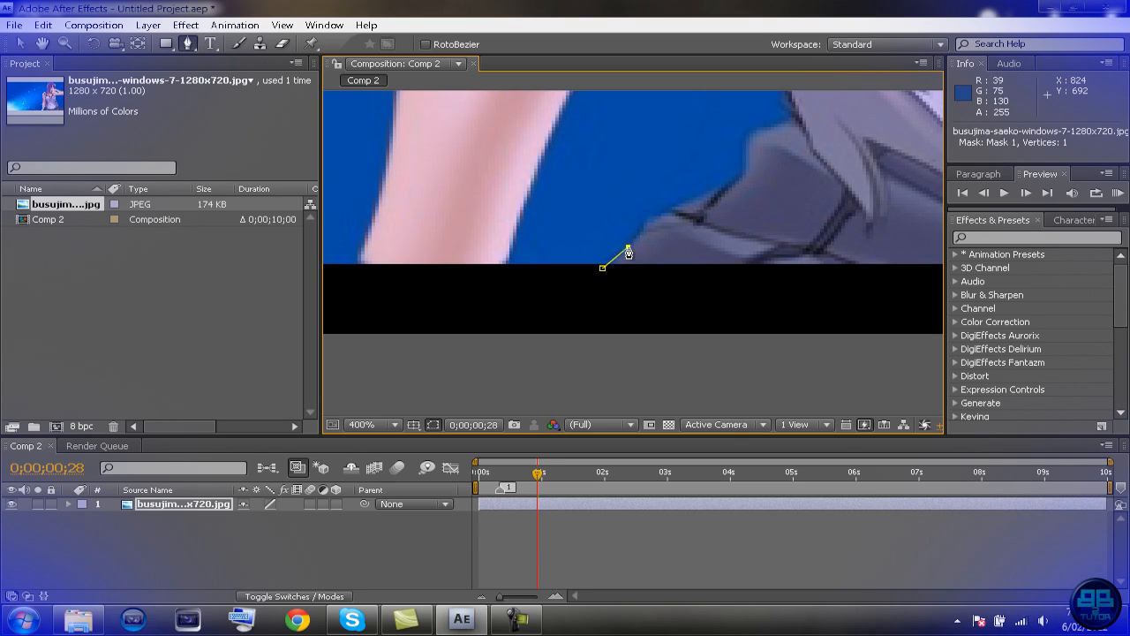
{"action": "left_click", "coordinate": [668, 215]}
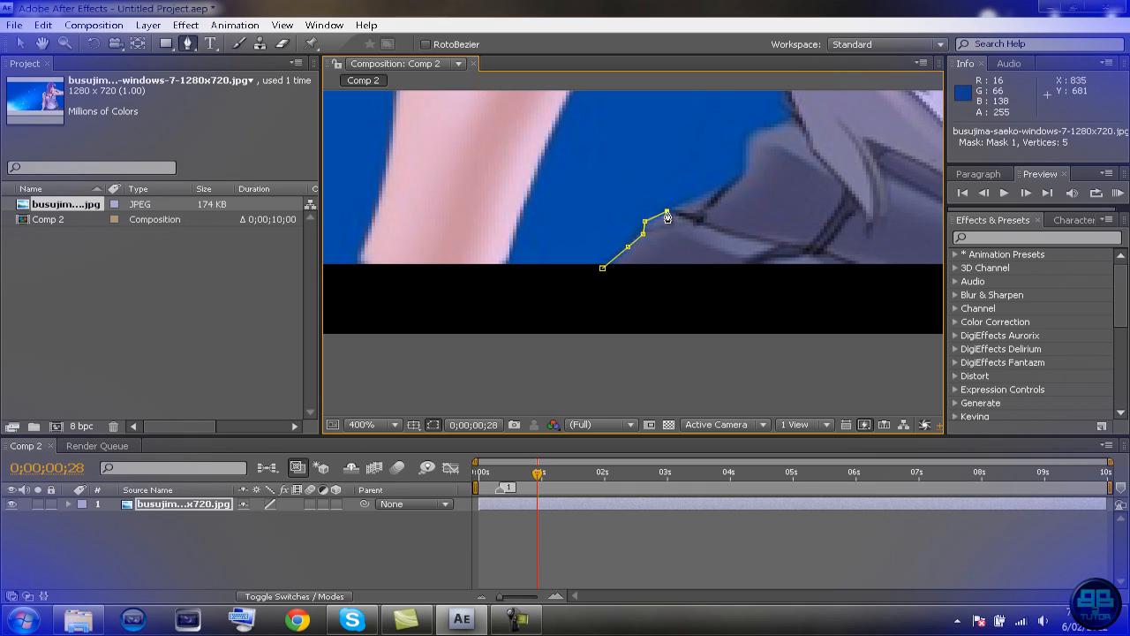
{"action": "left_click", "coordinate": [738, 176]}
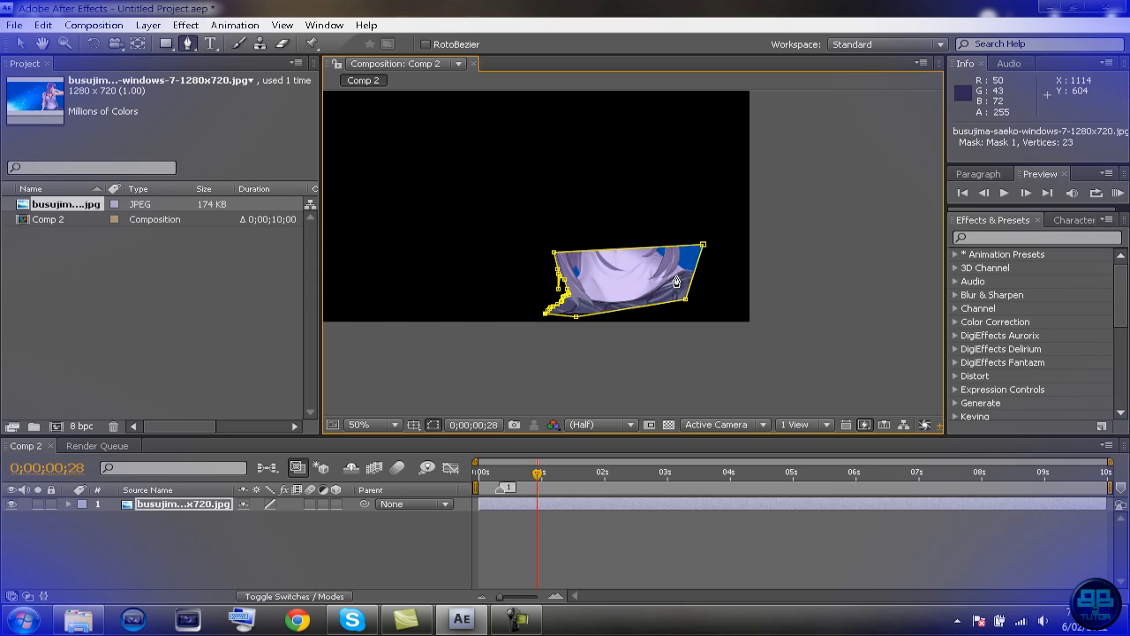
{"action": "mouse_move", "coordinate": [674, 298]}
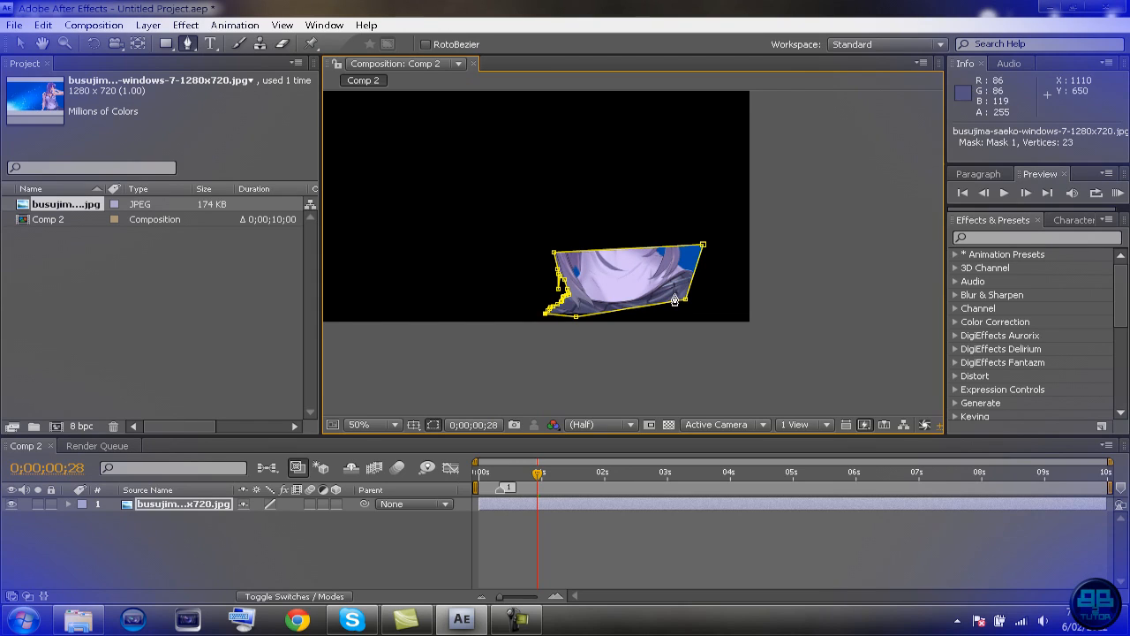
{"action": "mouse_move", "coordinate": [671, 286]}
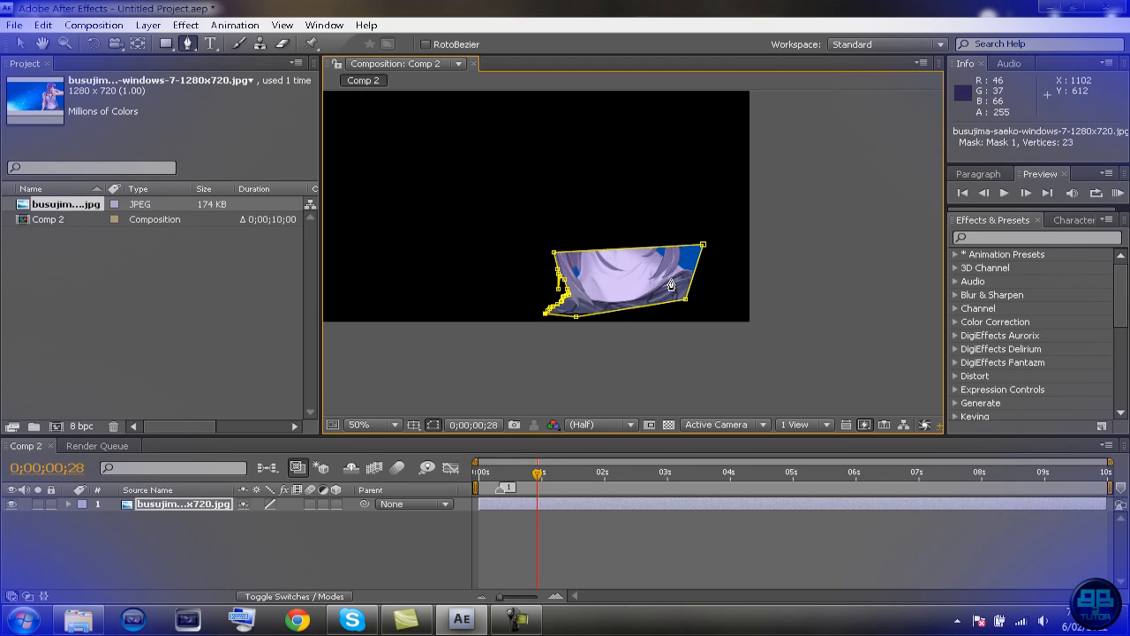
{"action": "mouse_move", "coordinate": [618, 290]}
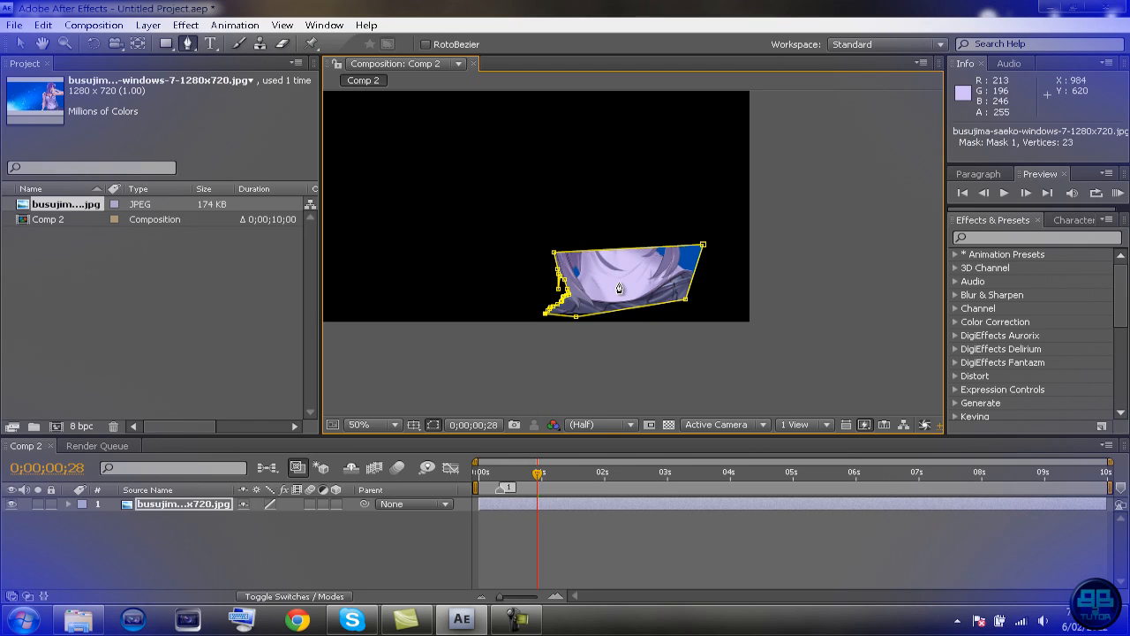
Step: Set Mask 1 to Inverted so the traced skirt area turns black
{"action": "right_click", "coordinate": [618, 286]}
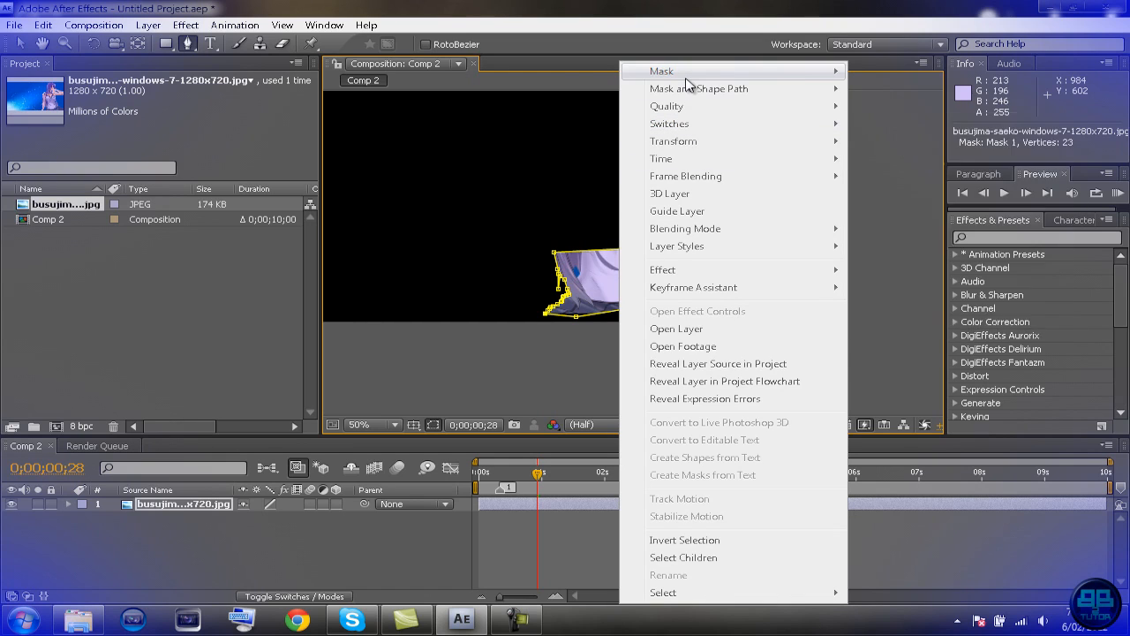
{"action": "mouse_move", "coordinate": [660, 71]}
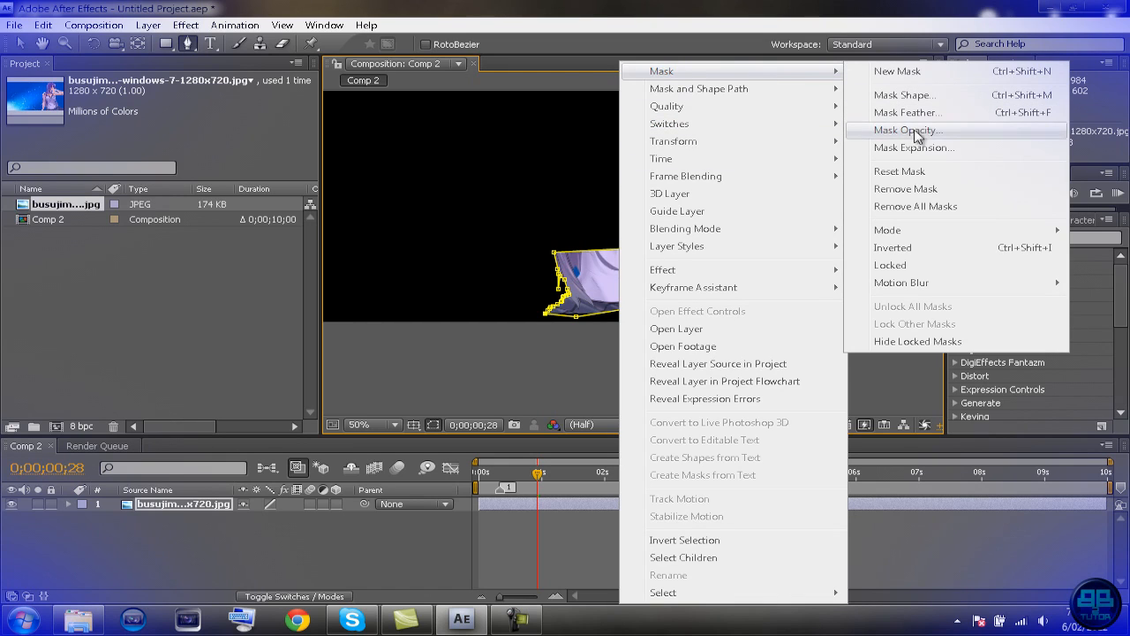
{"action": "mouse_move", "coordinate": [918, 247]}
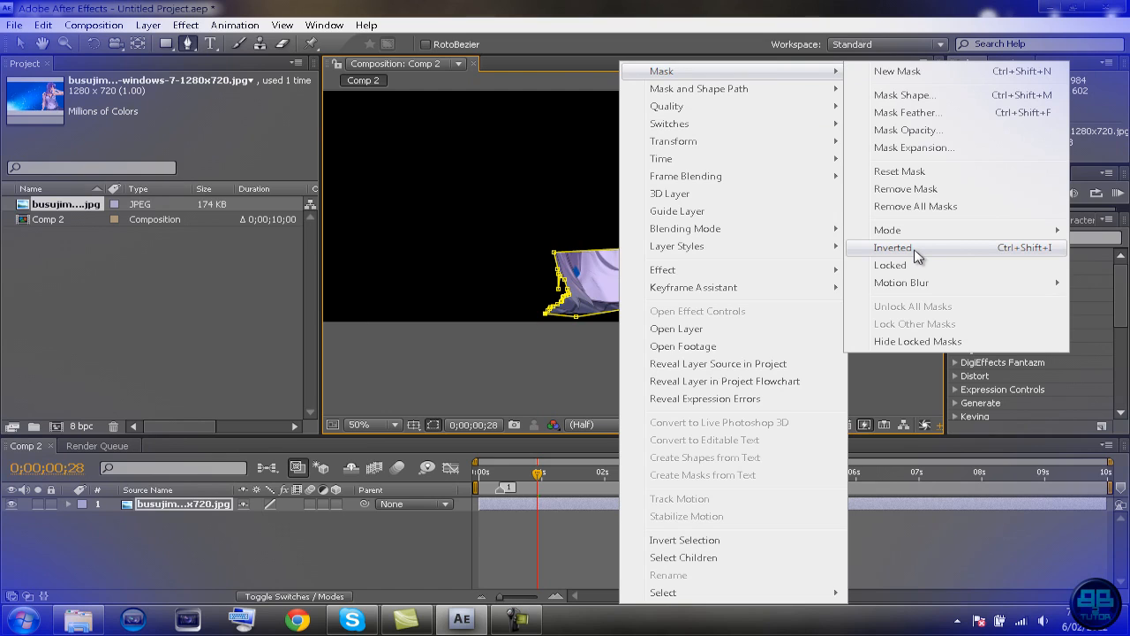
{"action": "left_click", "coordinate": [894, 247]}
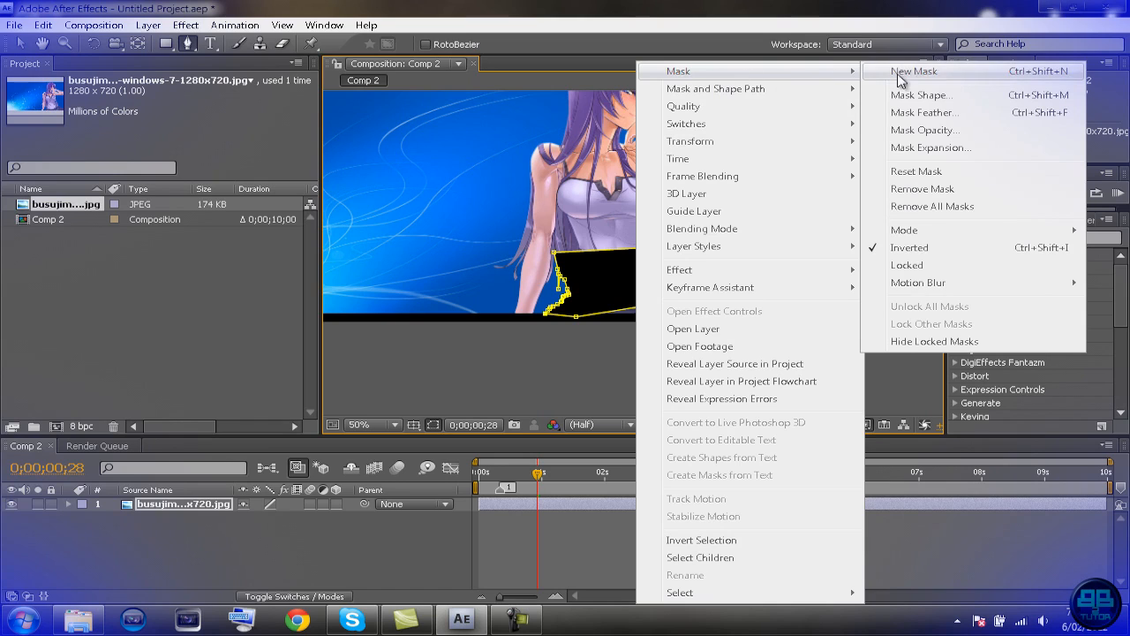
{"action": "left_click", "coordinate": [923, 113]}
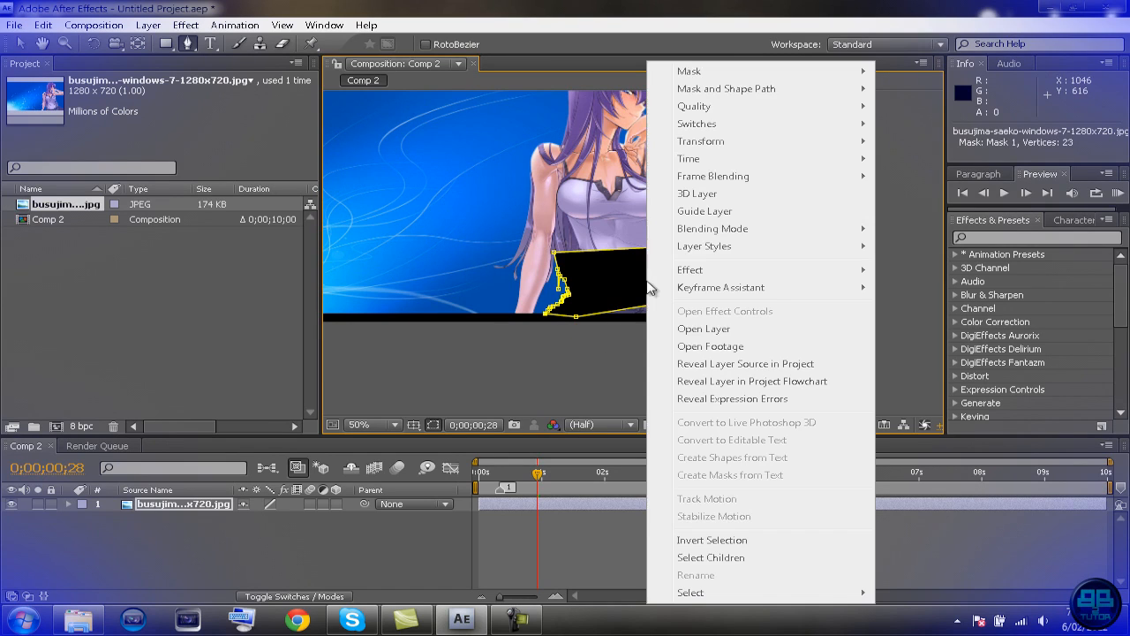
{"action": "mouse_move", "coordinate": [689, 70]}
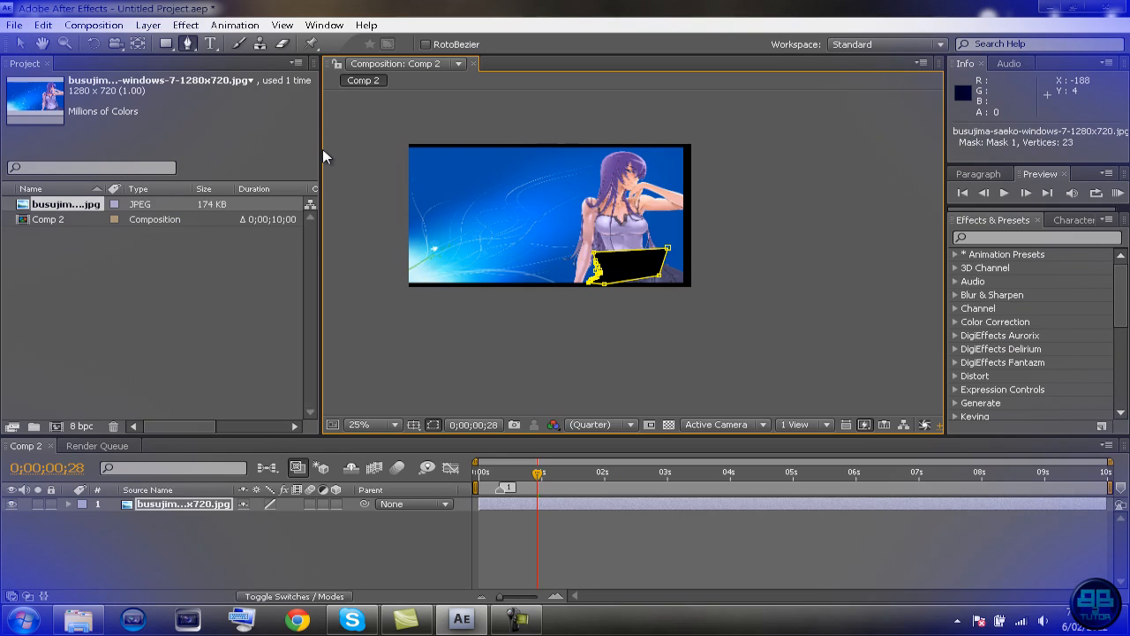
{"action": "mouse_move", "coordinate": [323, 176]}
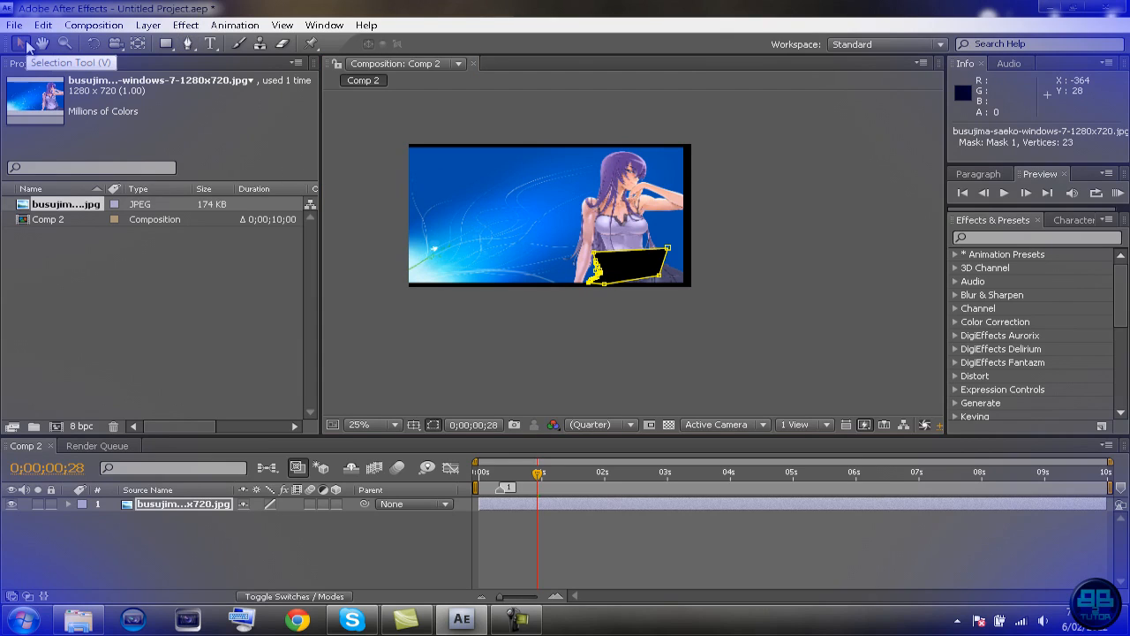
{"action": "mouse_move", "coordinate": [533, 353]}
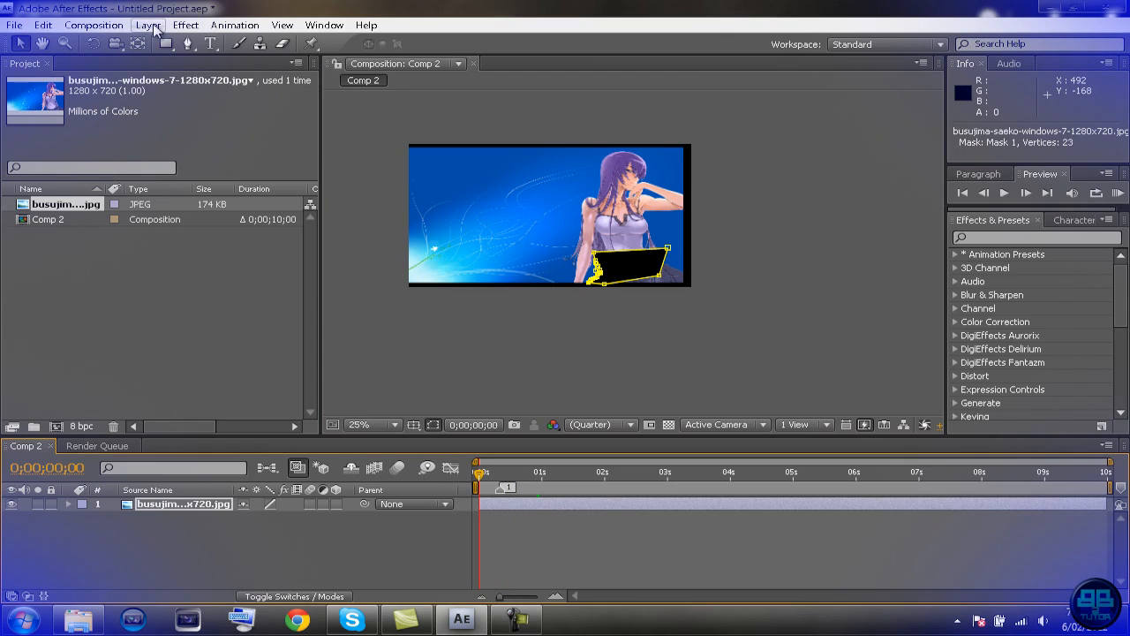
Step: Add Comp 2 to the Render Queue via the Composition menu
{"action": "left_click", "coordinate": [94, 25]}
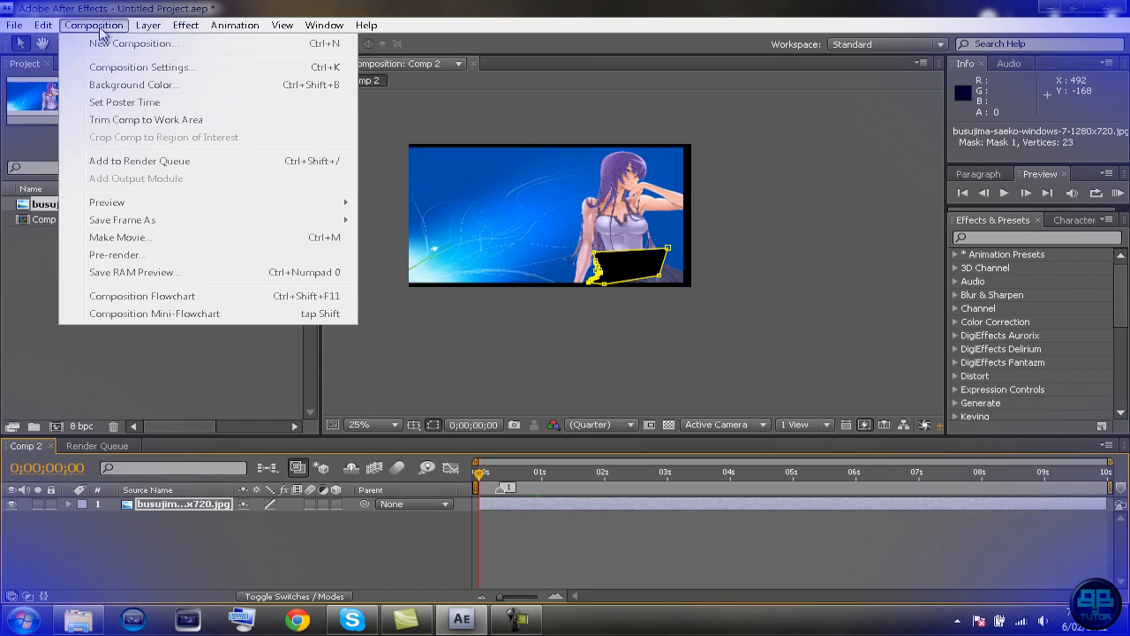
{"action": "mouse_move", "coordinate": [106, 201]}
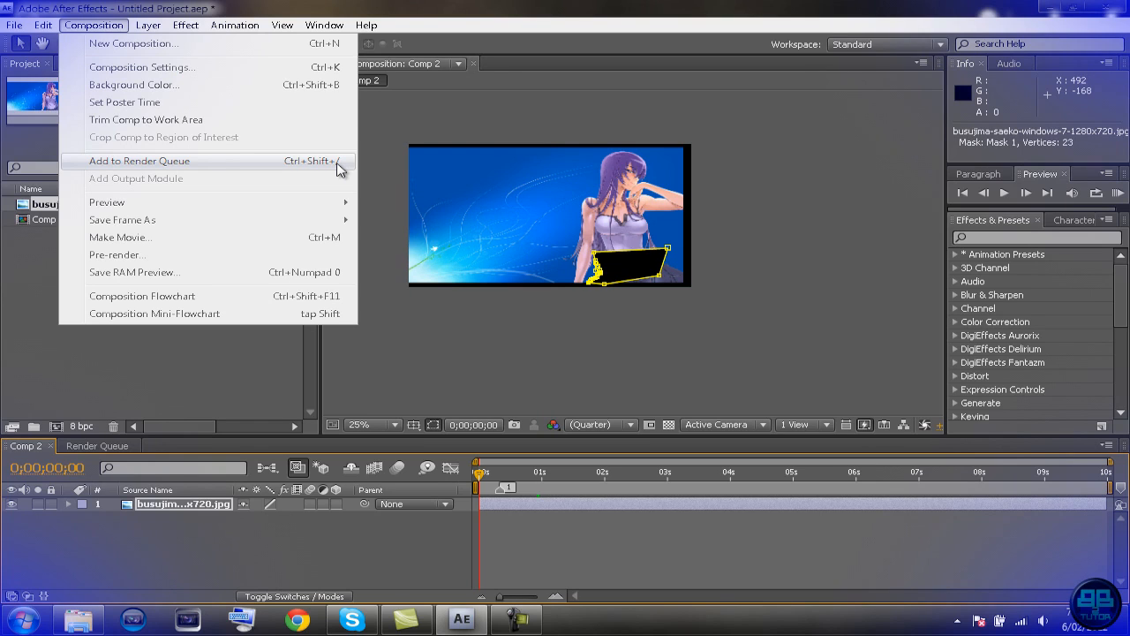
{"action": "left_click", "coordinate": [139, 159]}
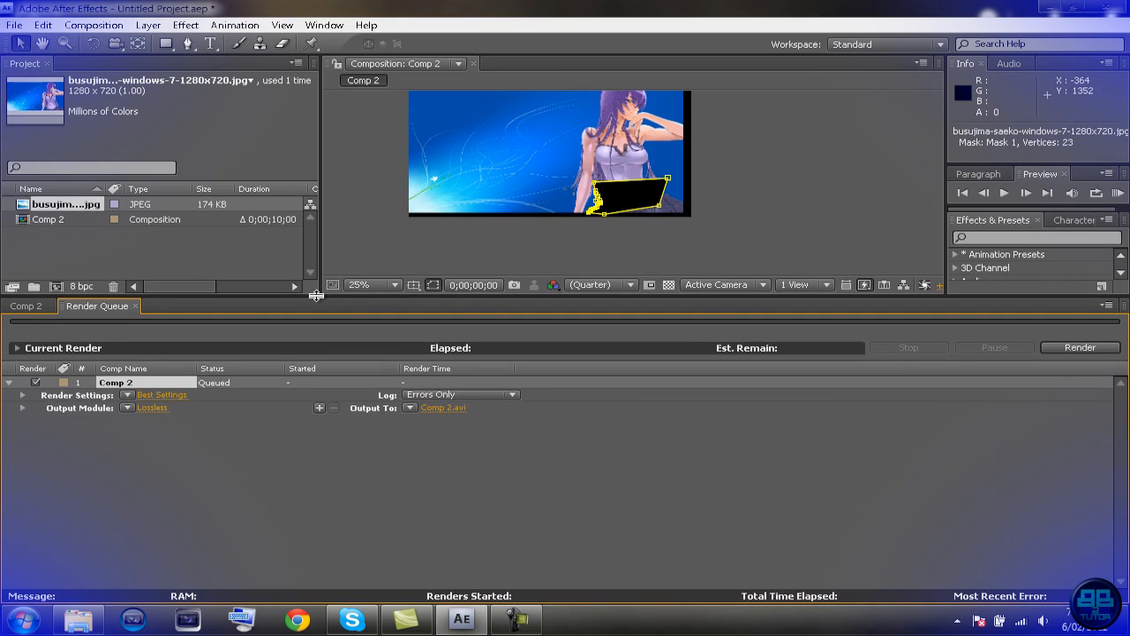
{"action": "mouse_move", "coordinate": [307, 434]}
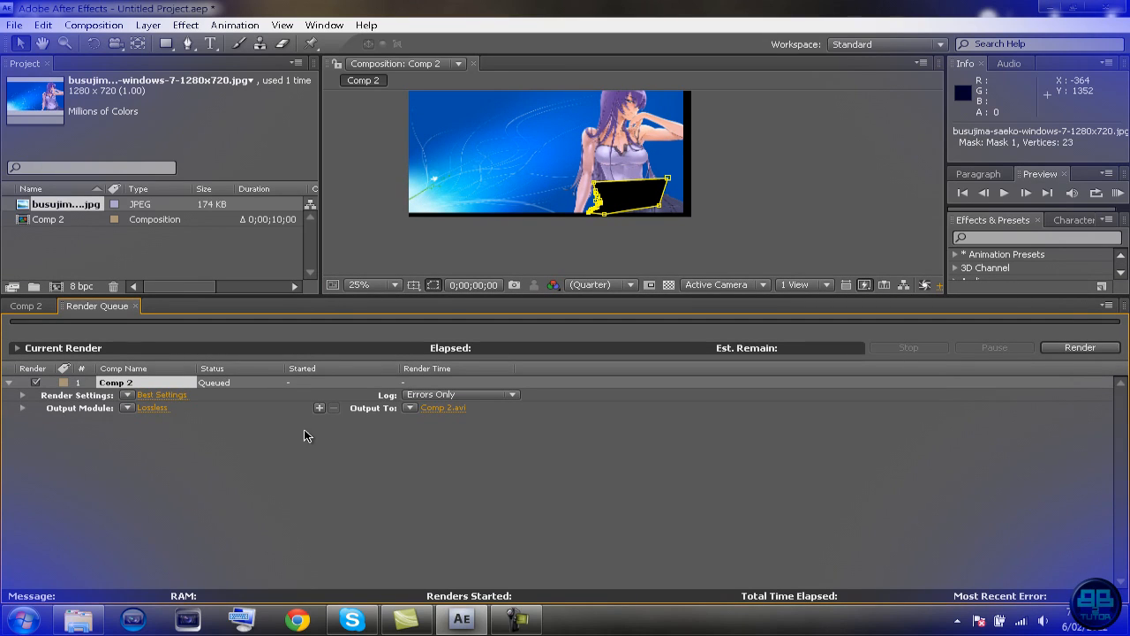
{"action": "mouse_move", "coordinate": [187, 420]}
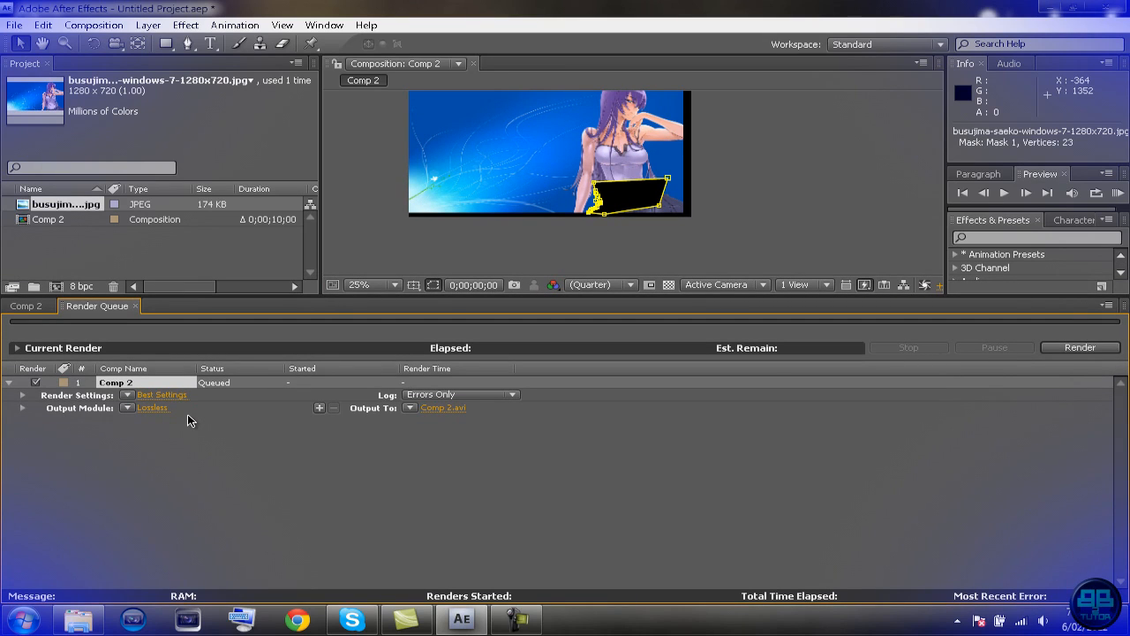
{"action": "mouse_move", "coordinate": [138, 415]}
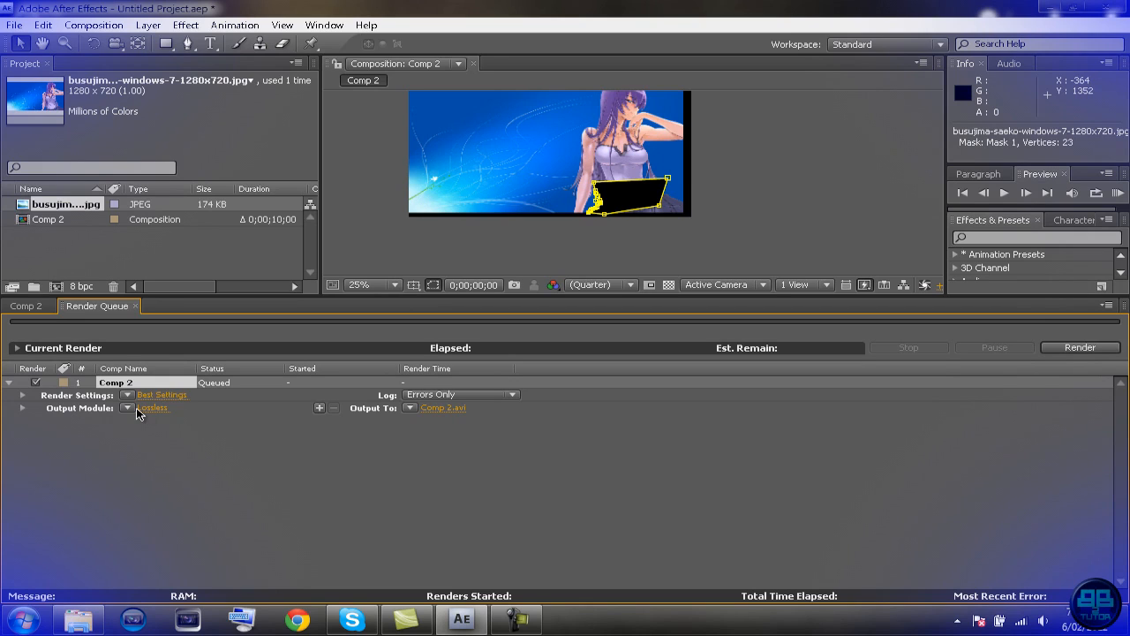
{"action": "left_click", "coordinate": [127, 406]}
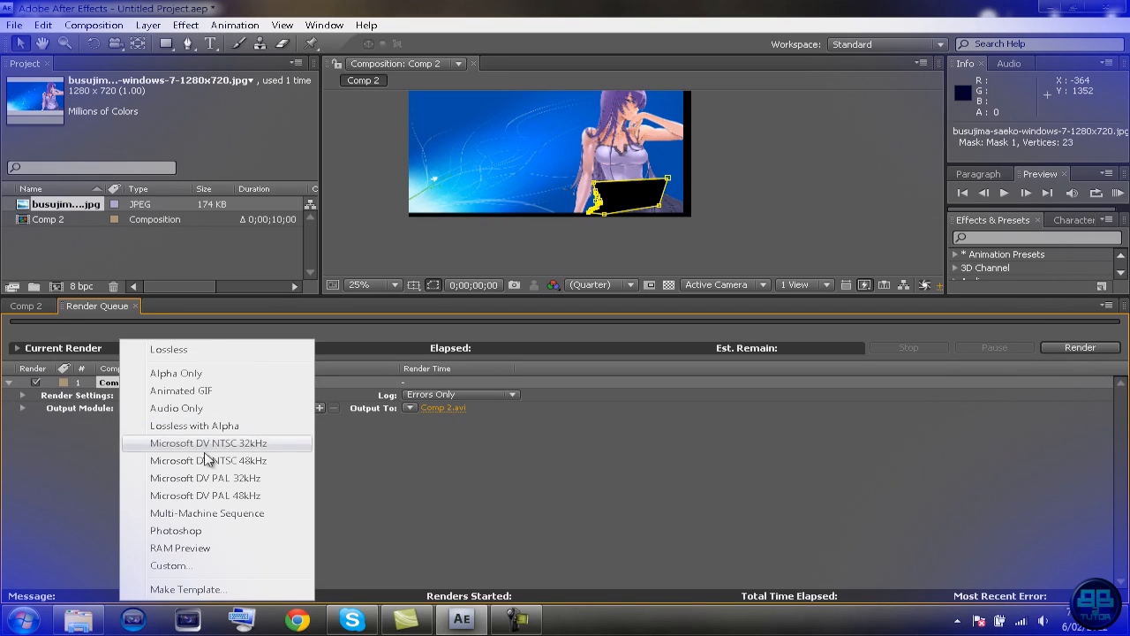
{"action": "mouse_move", "coordinate": [221, 349]}
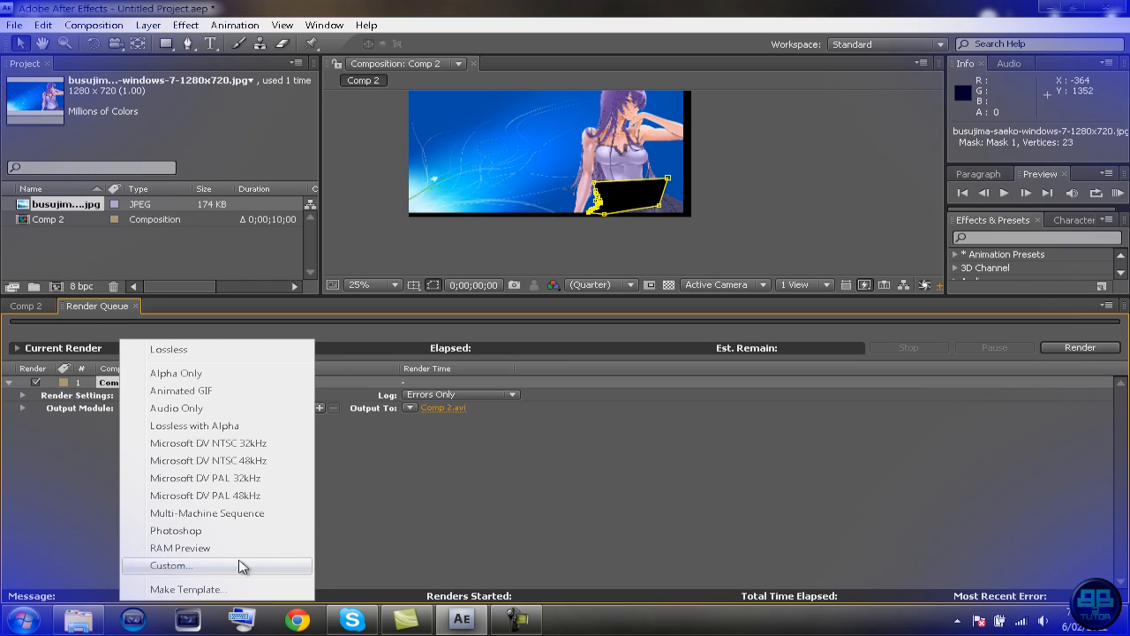
{"action": "mouse_move", "coordinate": [477, 526]}
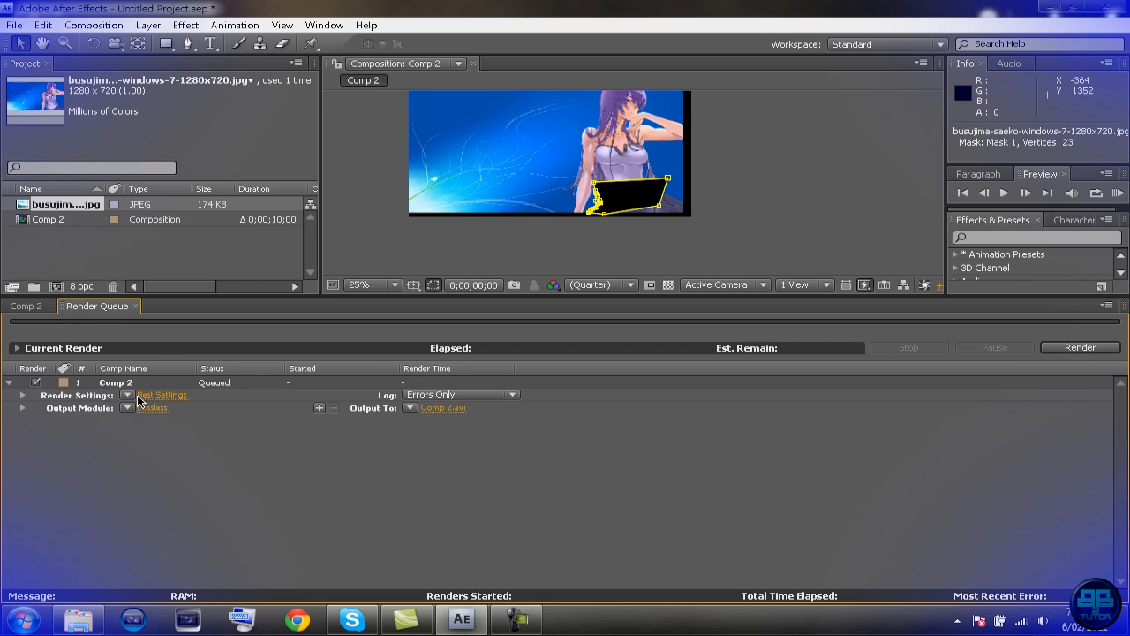
{"action": "left_click", "coordinate": [127, 395]}
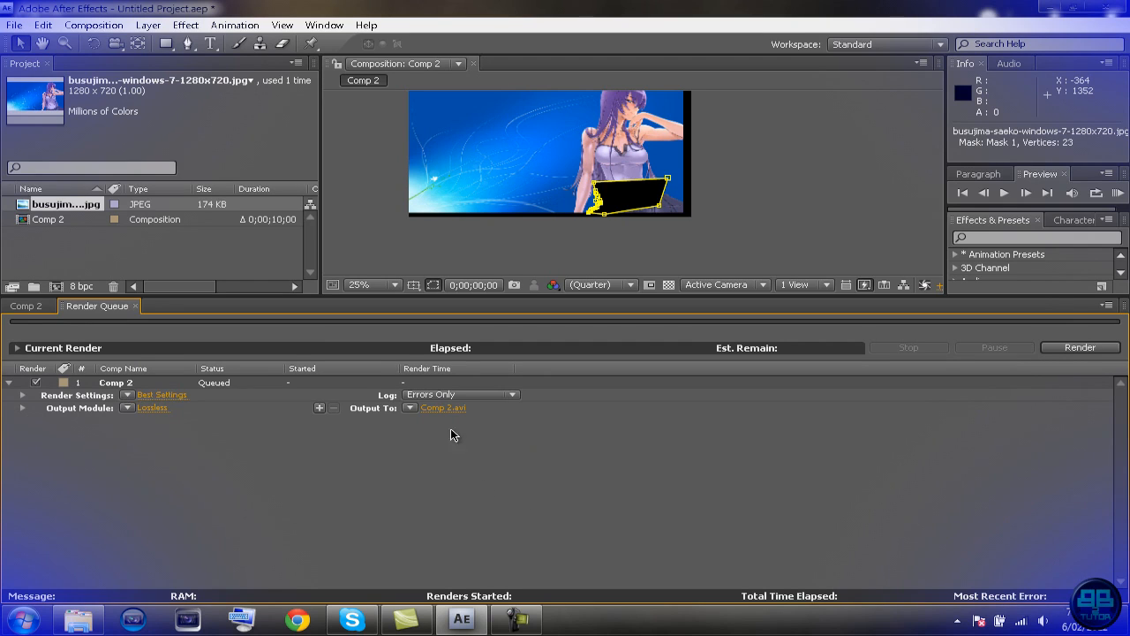
{"action": "mouse_move", "coordinate": [445, 414]}
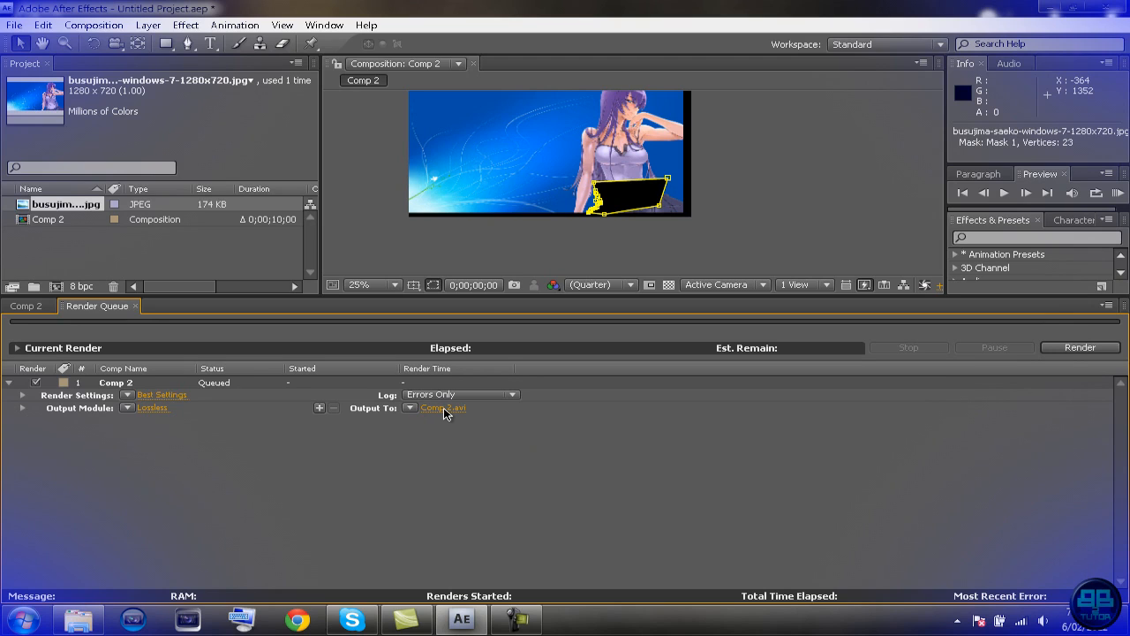
Step: Save the render output as Comp 2.avi in the Brand New Bitch MEP Part 9 folder
{"action": "left_click", "coordinate": [441, 408]}
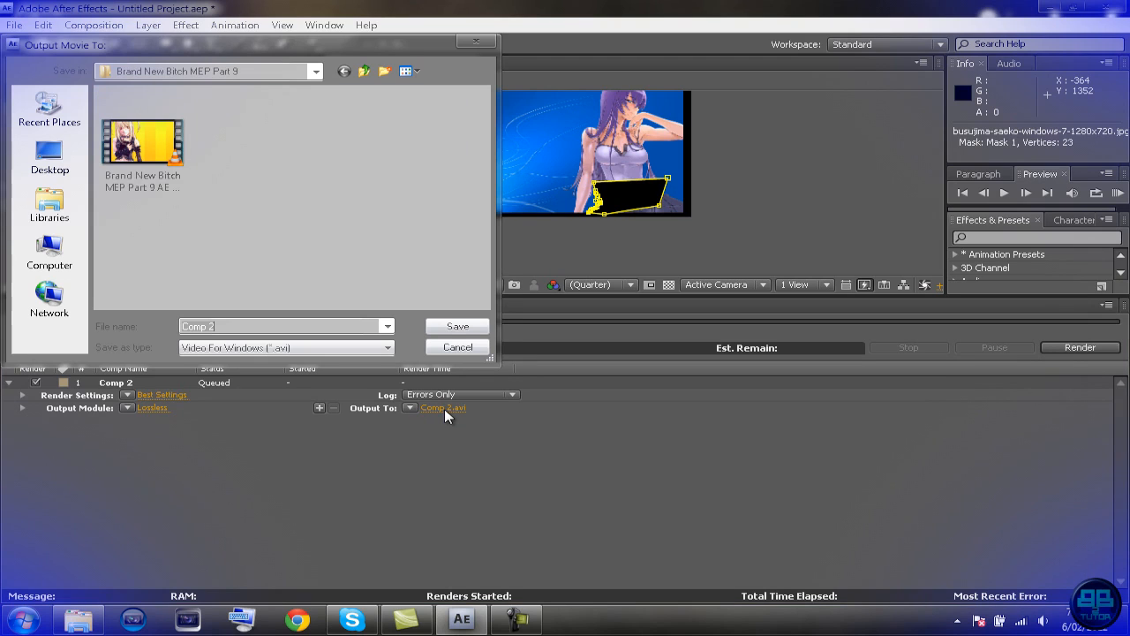
{"action": "mouse_move", "coordinate": [432, 206]}
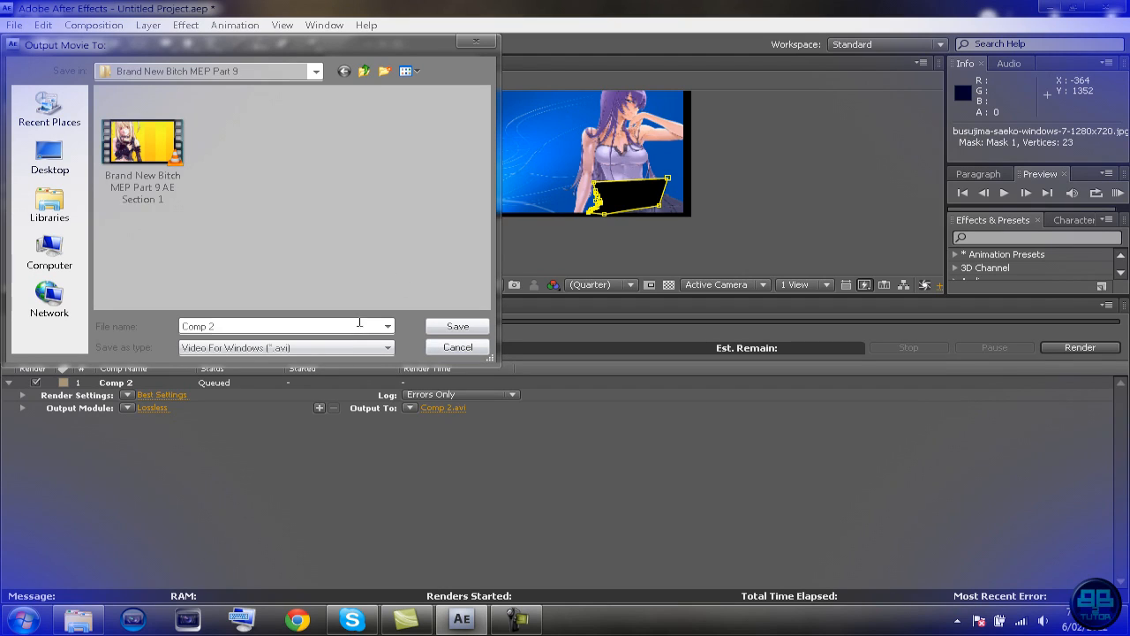
{"action": "mouse_move", "coordinate": [458, 325]}
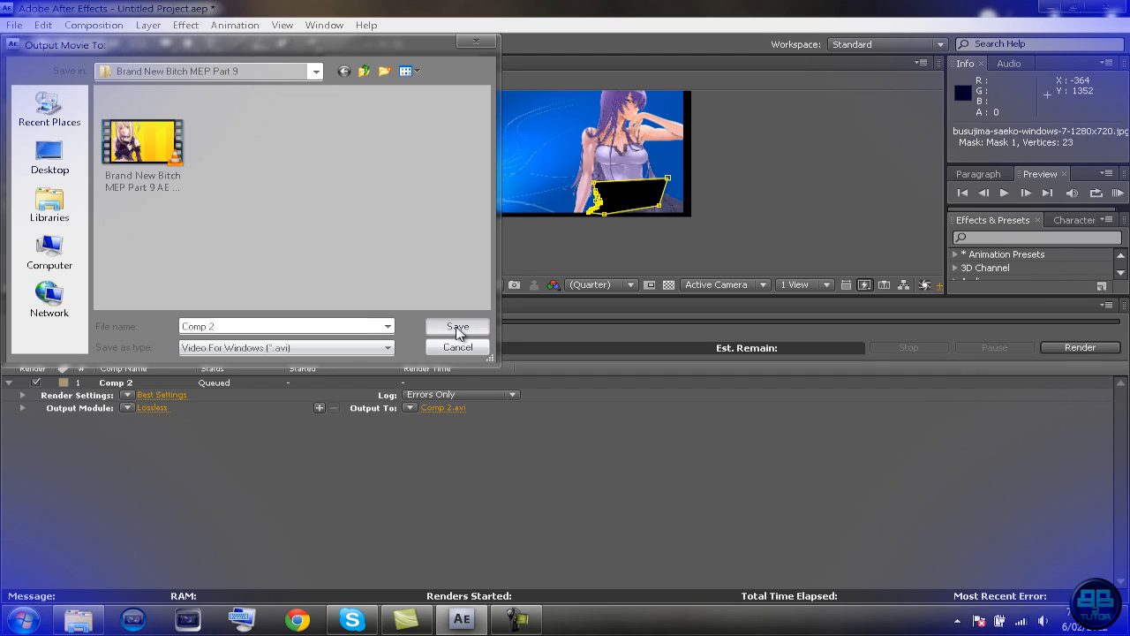
{"action": "left_click", "coordinate": [457, 325]}
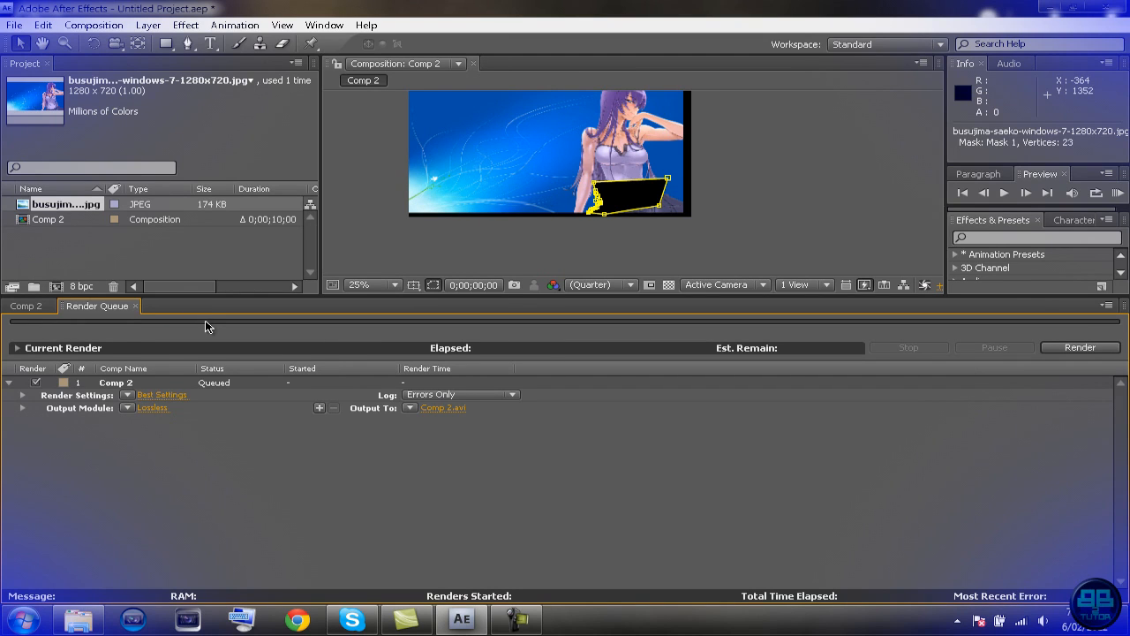
{"action": "mouse_move", "coordinate": [467, 420]}
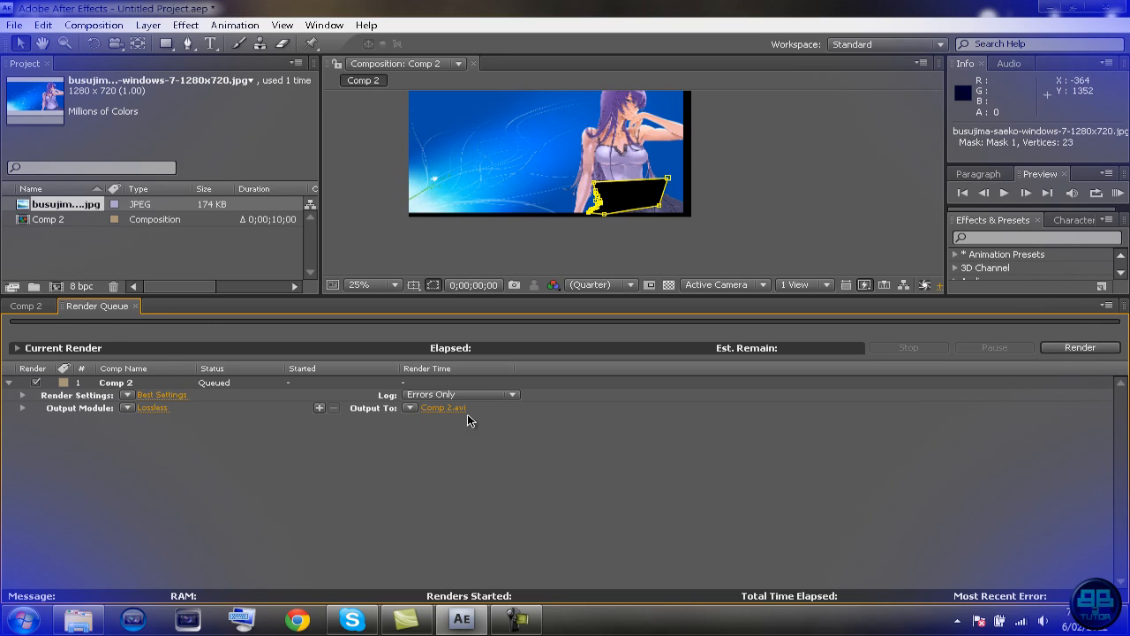
Step: Render the queued Comp 2 to Comp 2.avi until it is marked Done
{"action": "left_click", "coordinate": [1080, 346]}
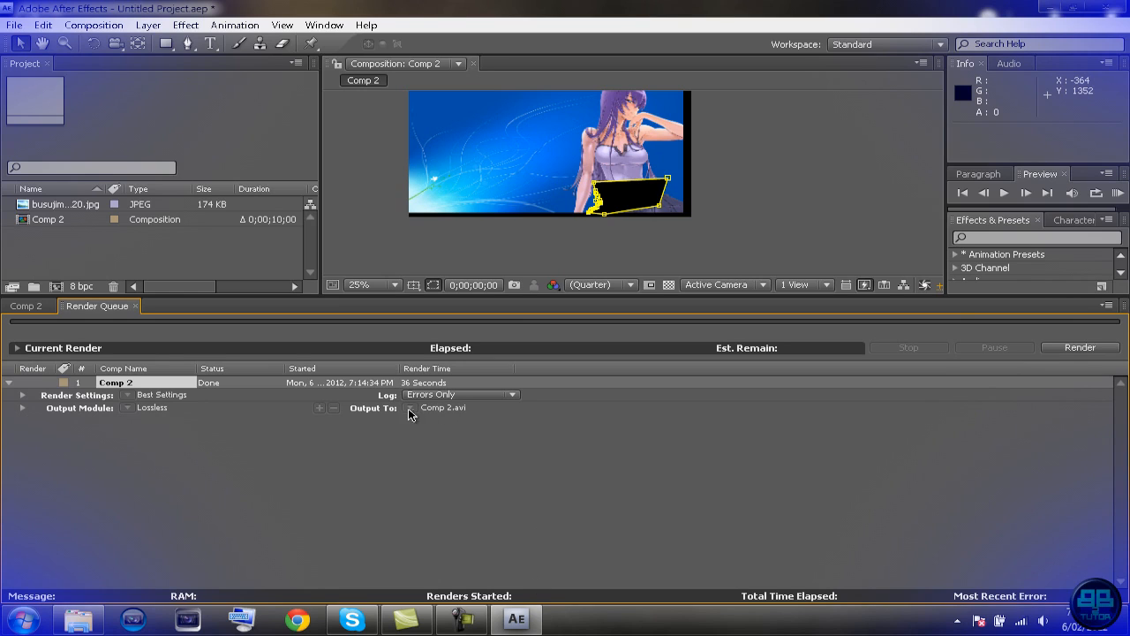
{"action": "mouse_move", "coordinate": [427, 435]}
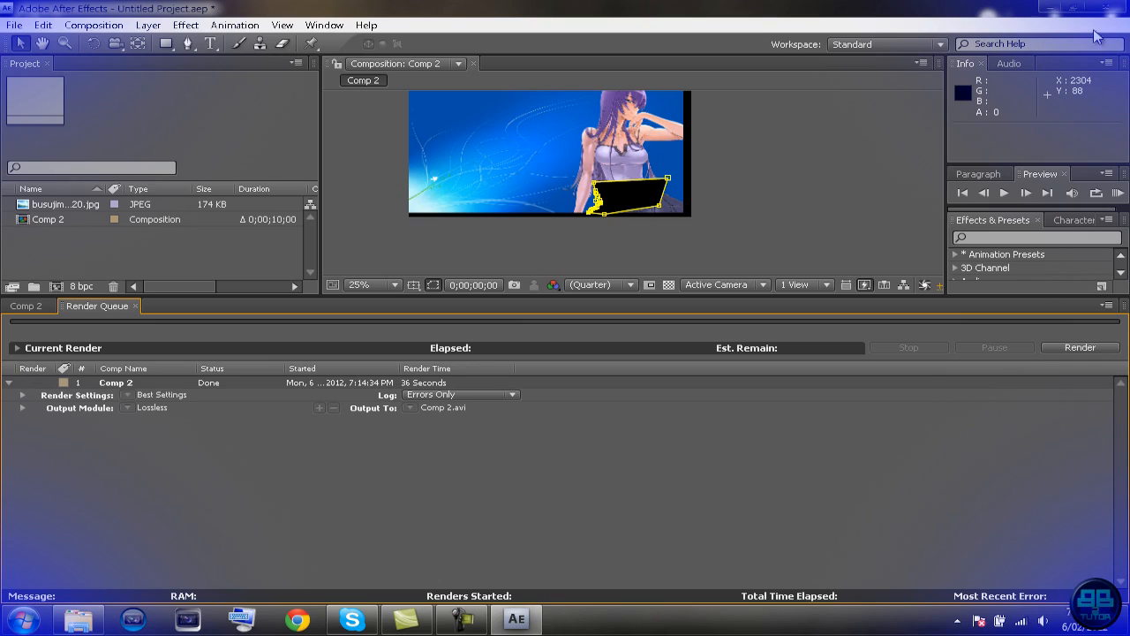
{"action": "mouse_move", "coordinate": [1108, 7]}
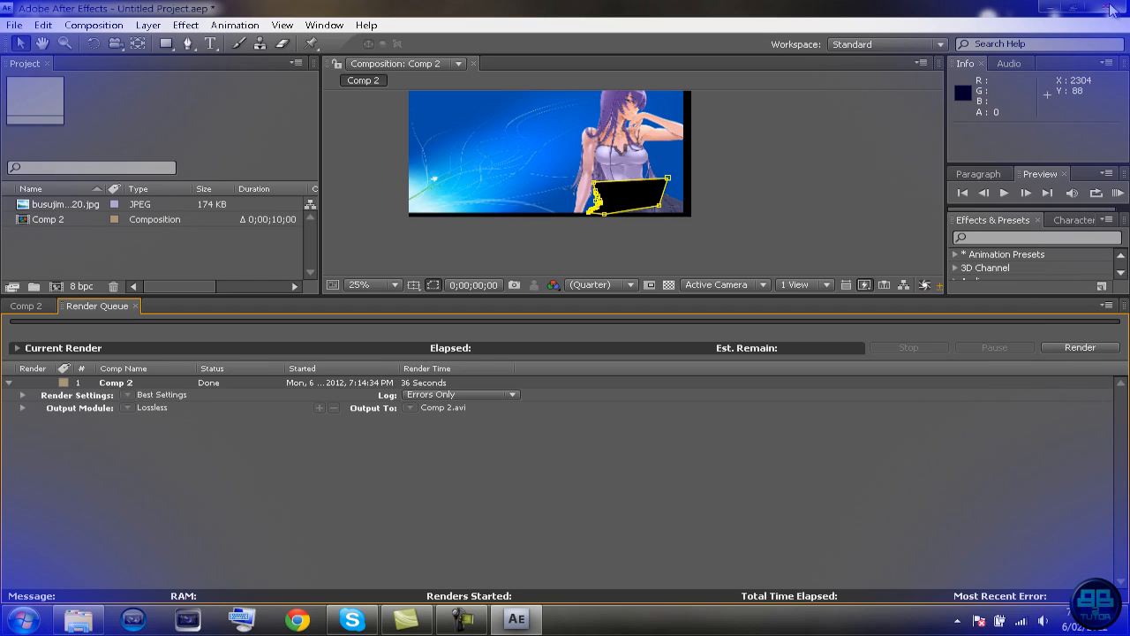
{"action": "mouse_move", "coordinate": [1109, 25]}
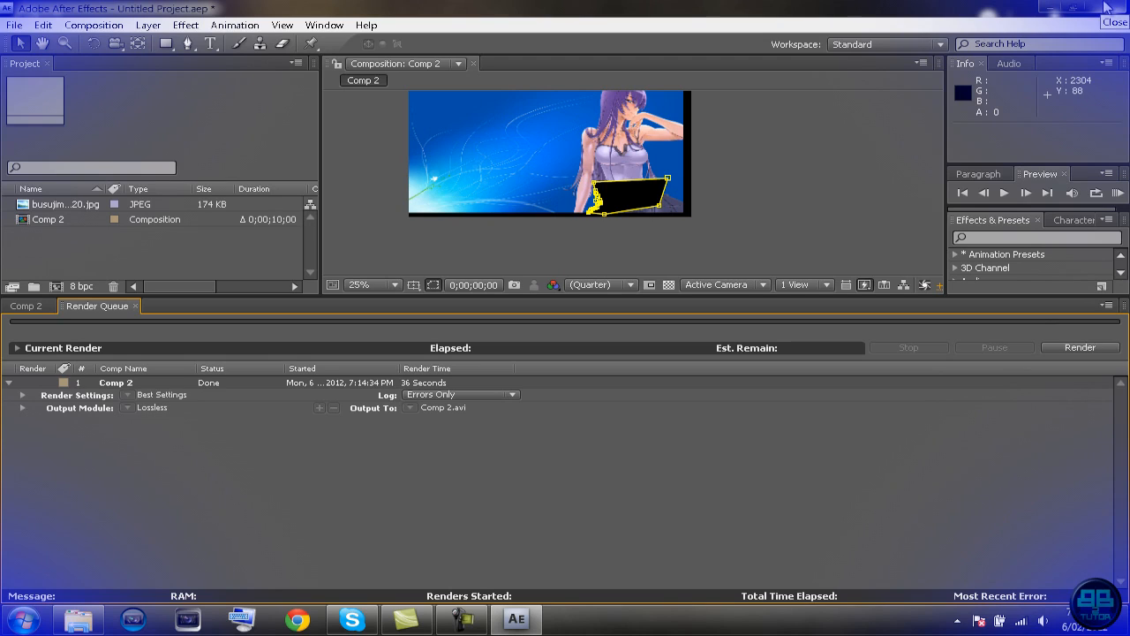
{"action": "mouse_move", "coordinate": [1080, 31]}
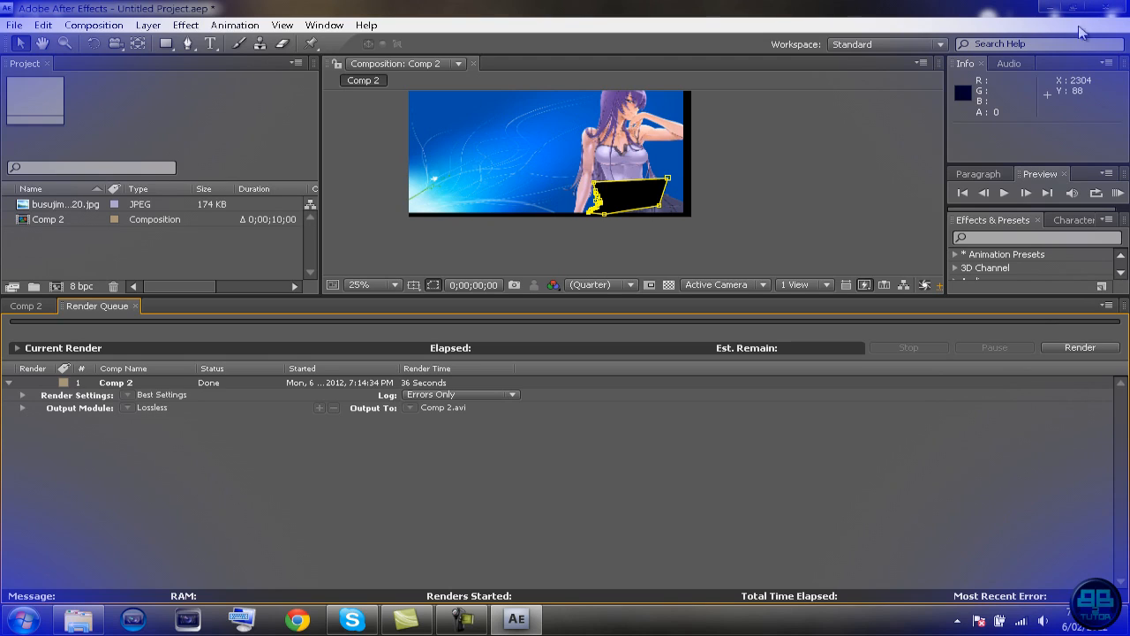